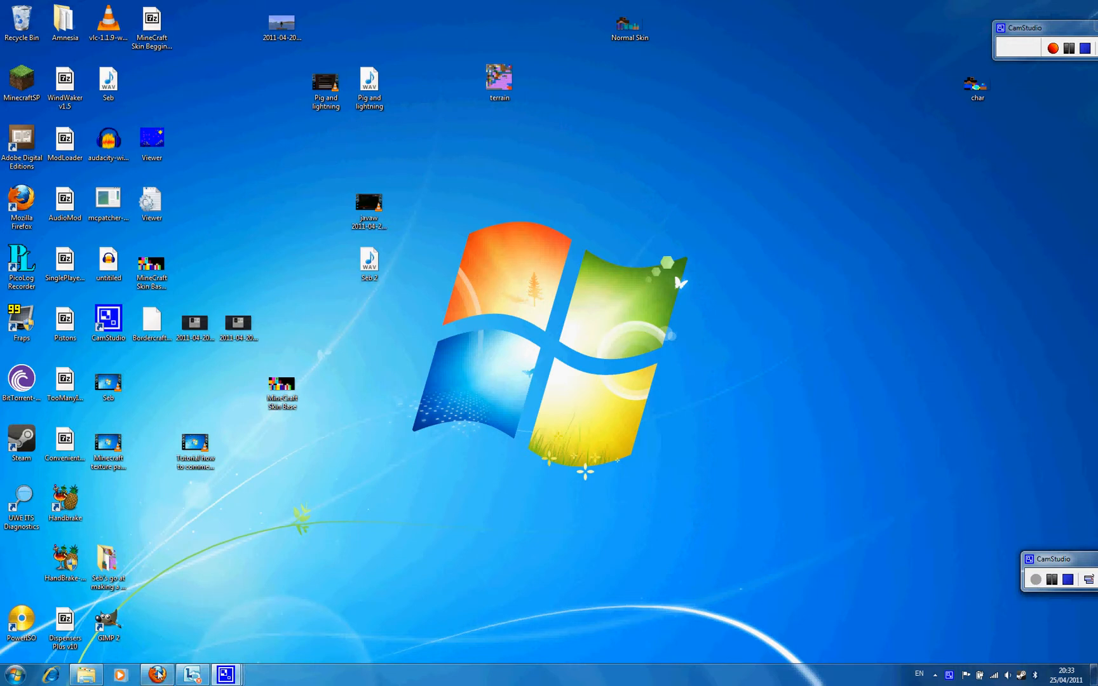
pyautogui.moveTo(626, 343)
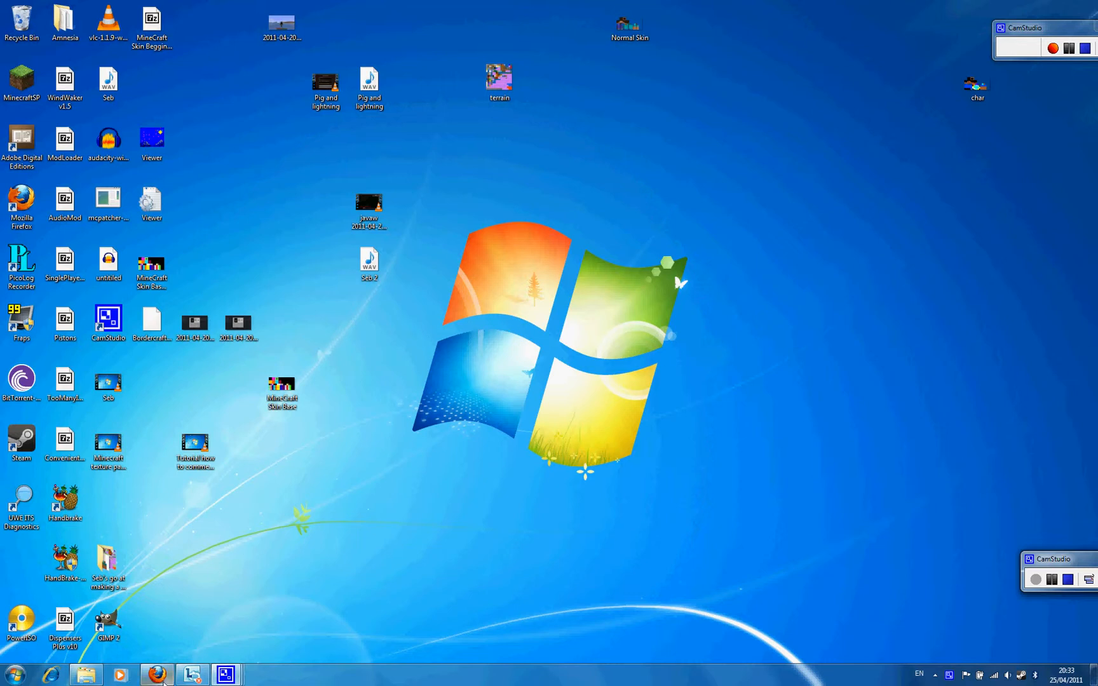
# - Browse the camstudio.org home page and read the screen recorder's feature description
pyautogui.click(157, 675)
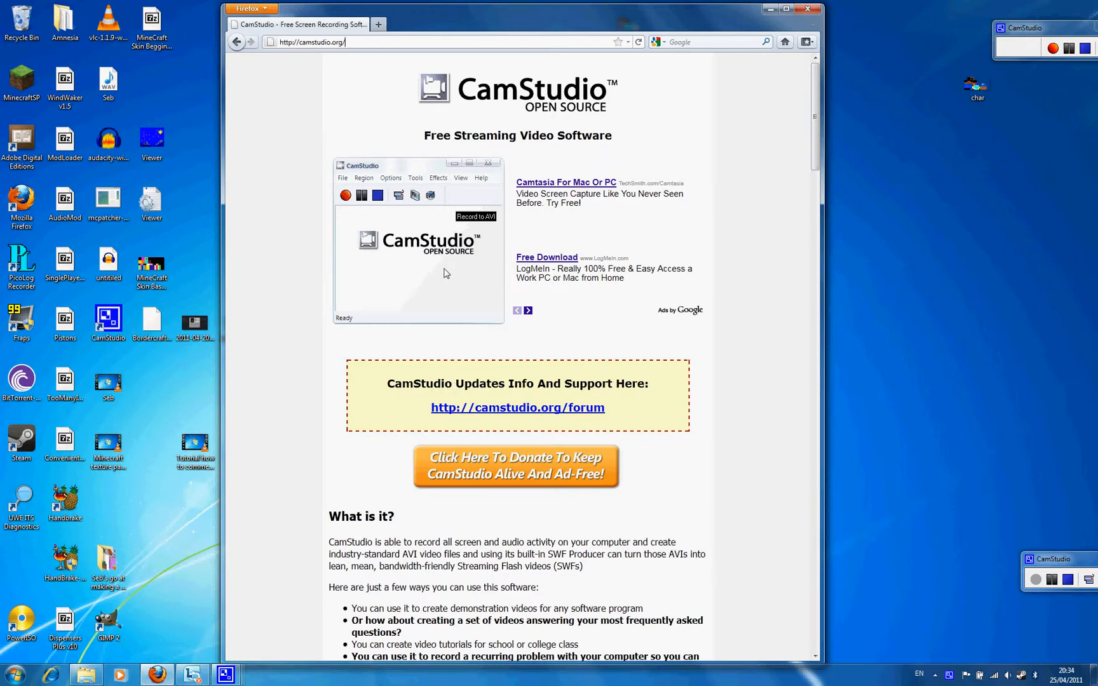
pyautogui.scroll(-3)
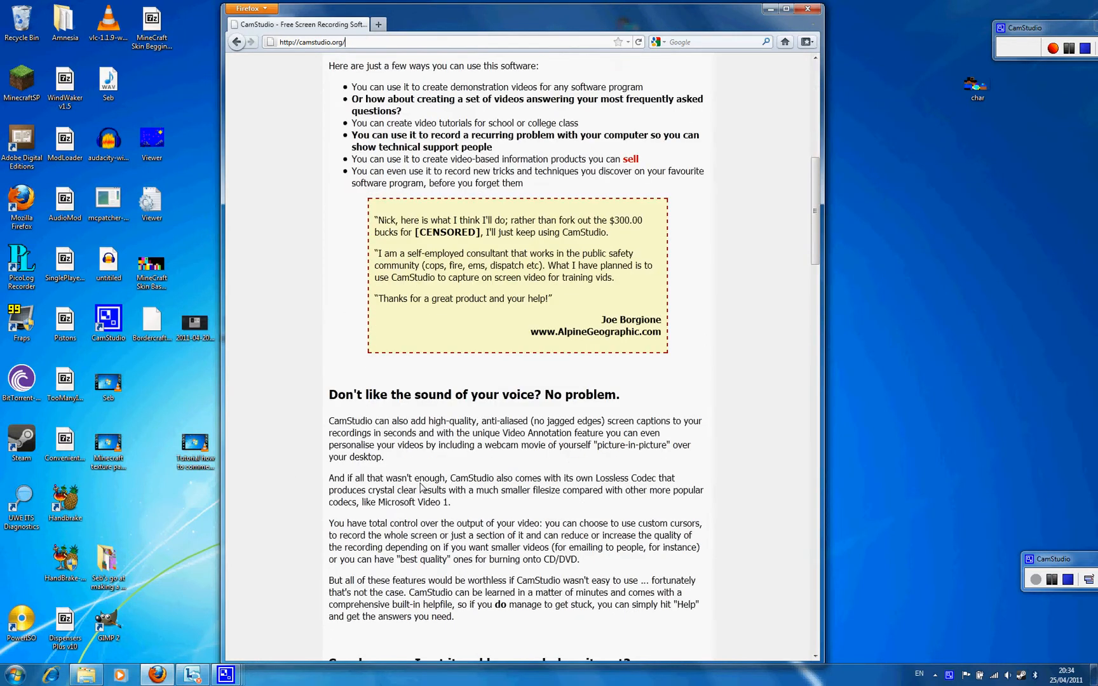
pyautogui.scroll(-3)
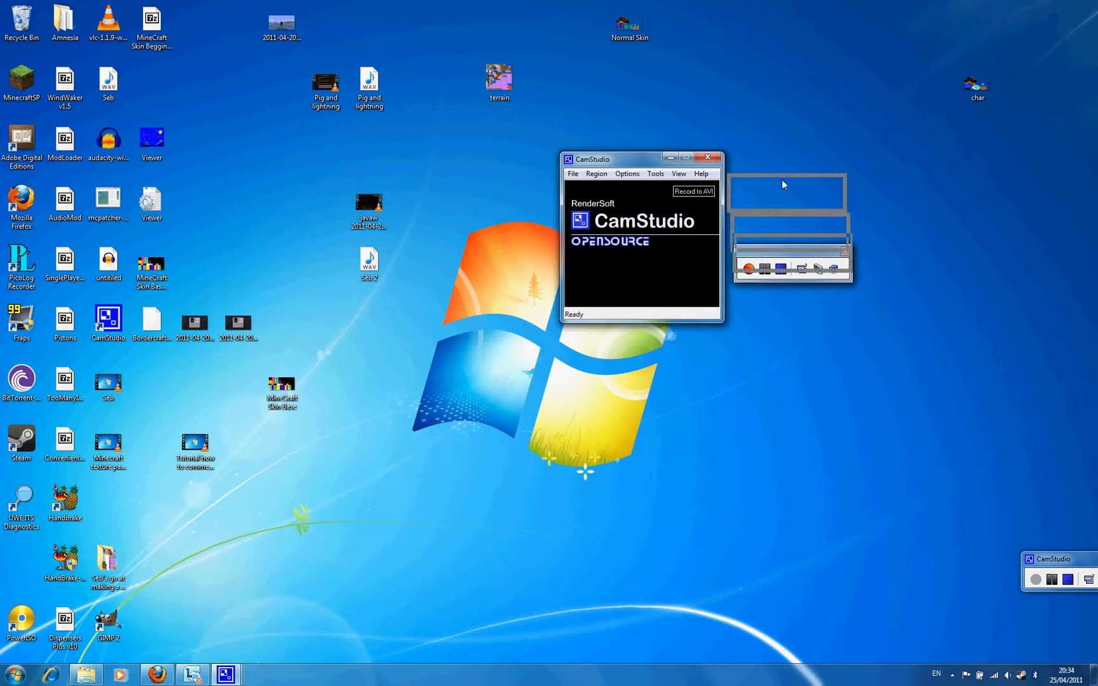
# - Look through the Tools, File, Help and Region menus, confirming Full Screen capture
pyautogui.click(640, 168)
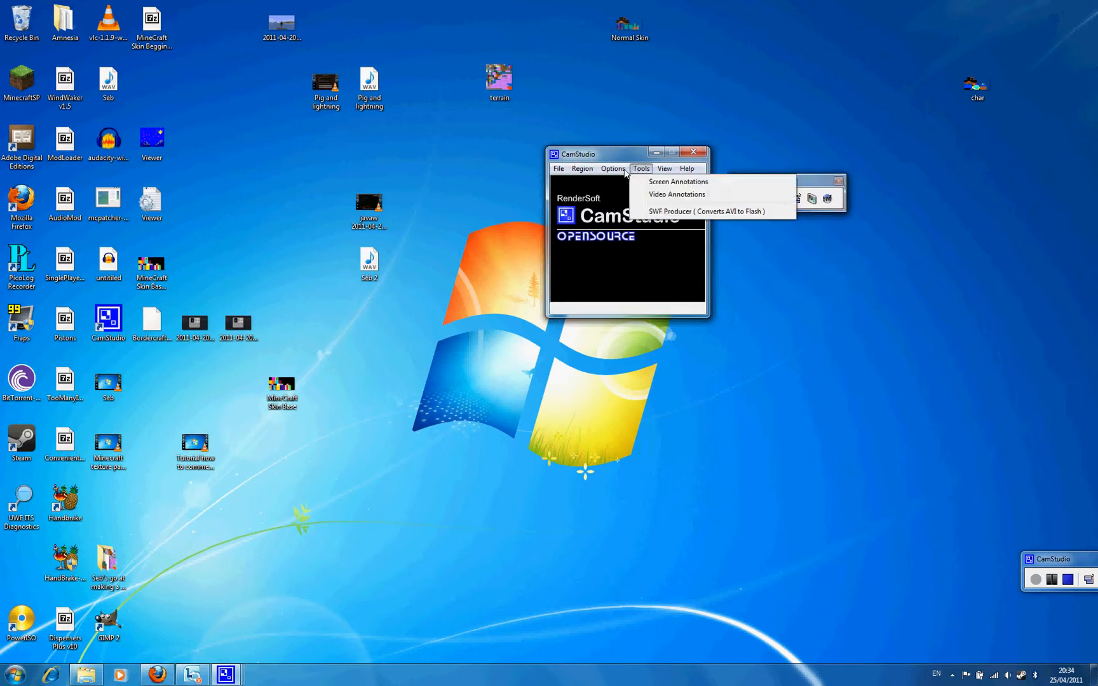
pyautogui.click(582, 167)
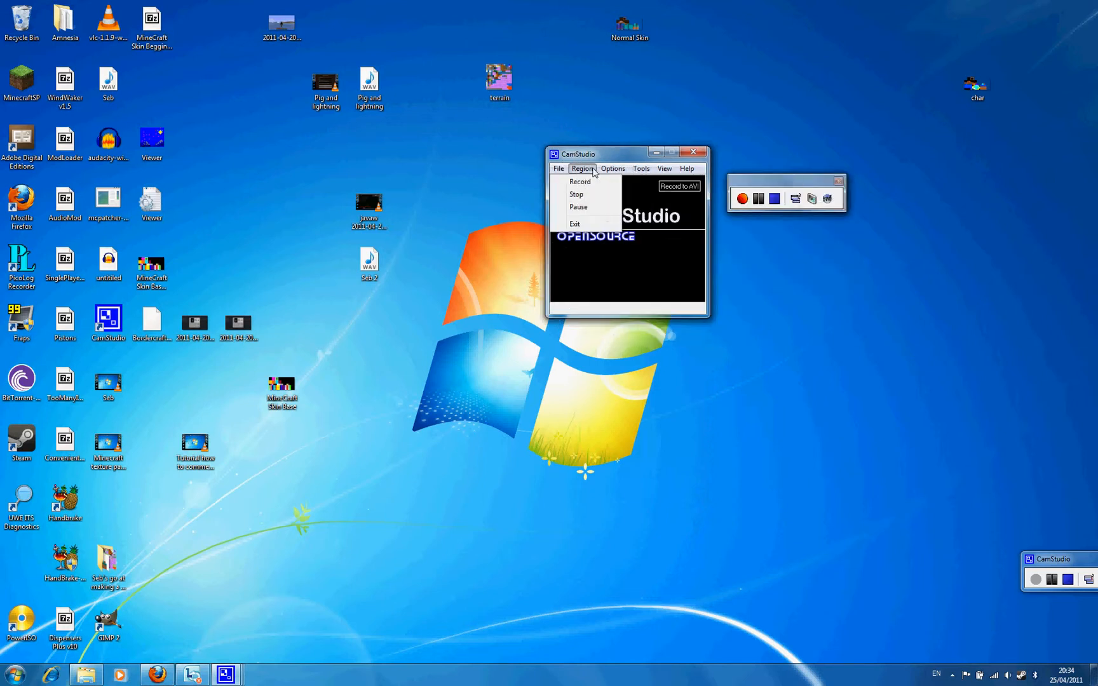
pyautogui.click(687, 168)
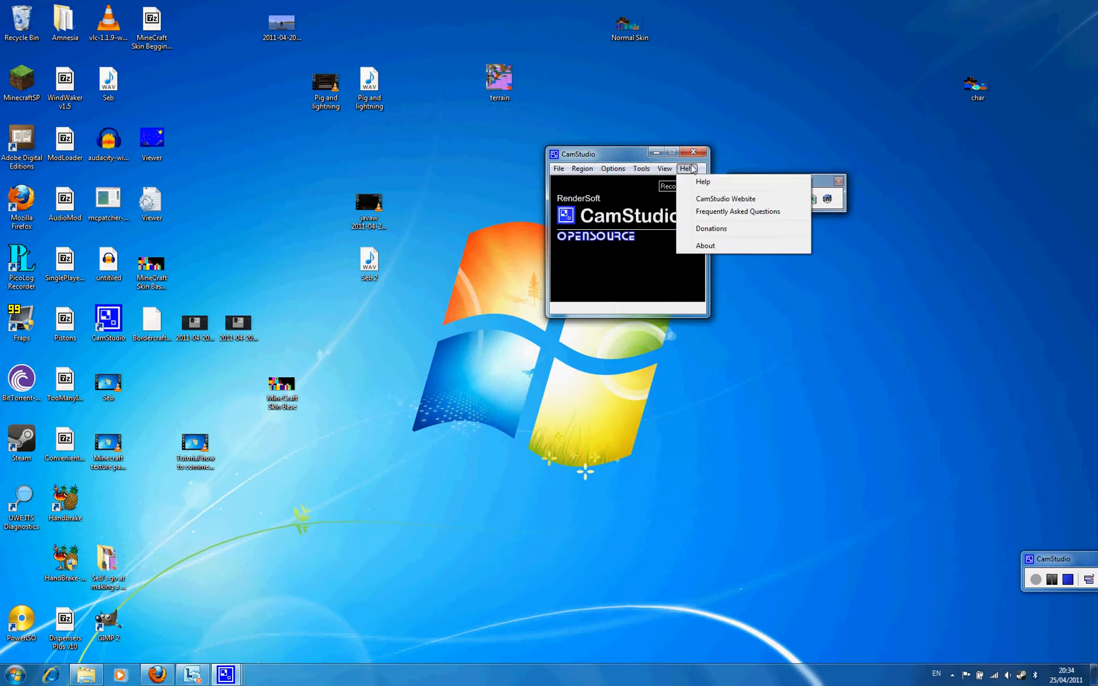
pyautogui.click(581, 168)
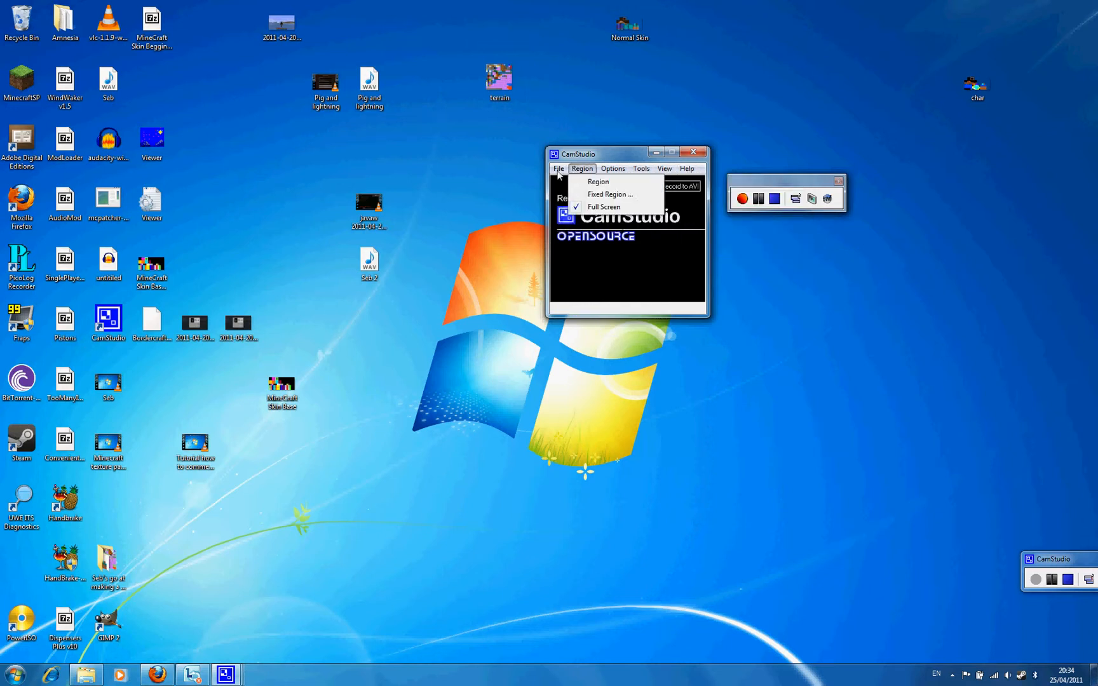
pyautogui.moveTo(582, 173)
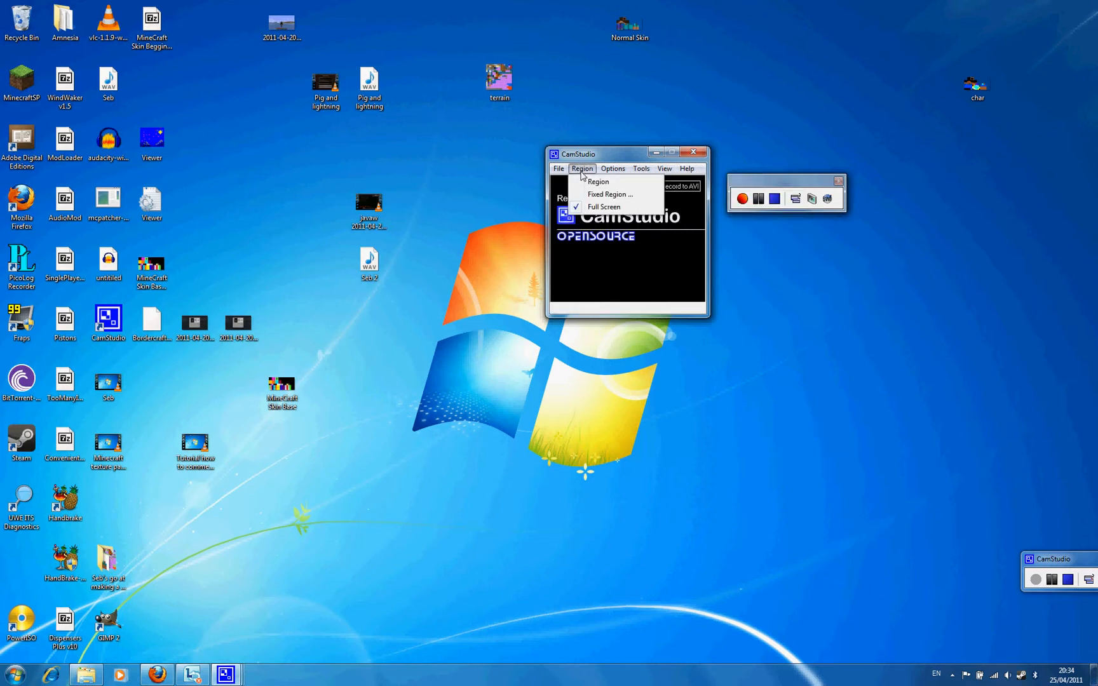
pyautogui.moveTo(593, 183)
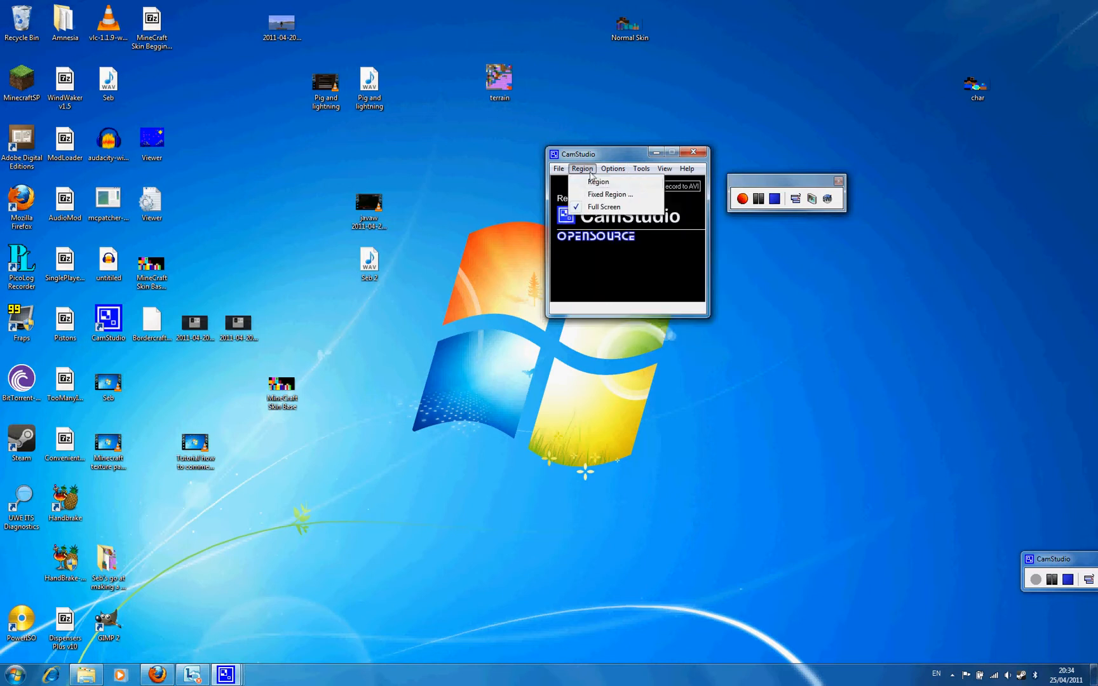
pyautogui.moveTo(609, 194)
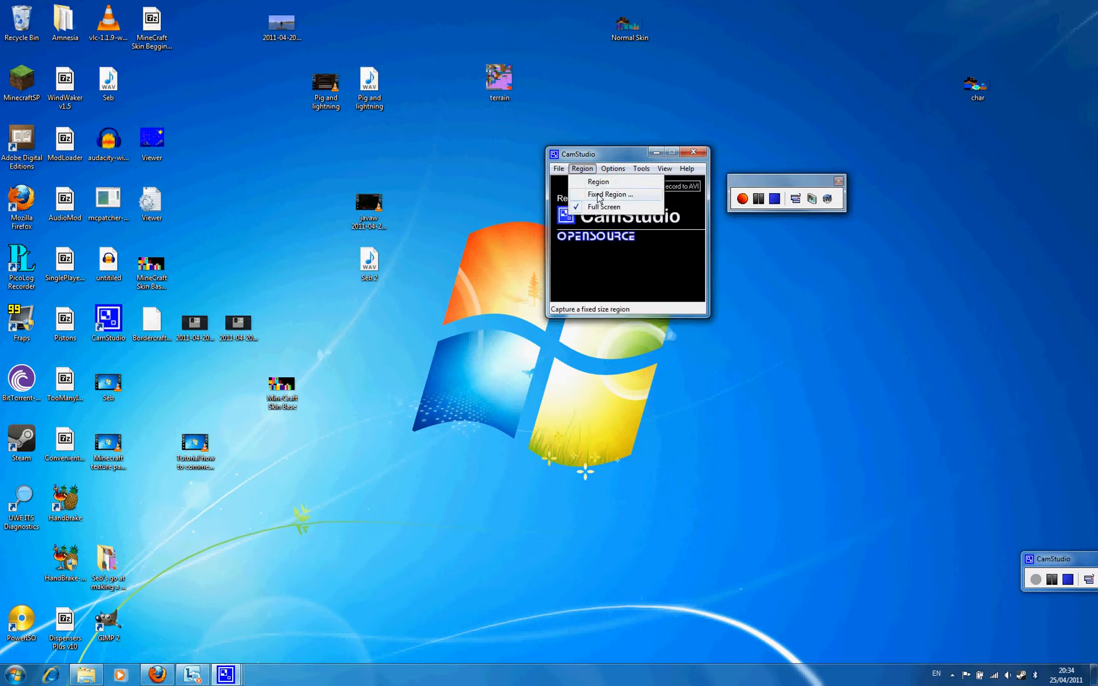
pyautogui.moveTo(595, 170)
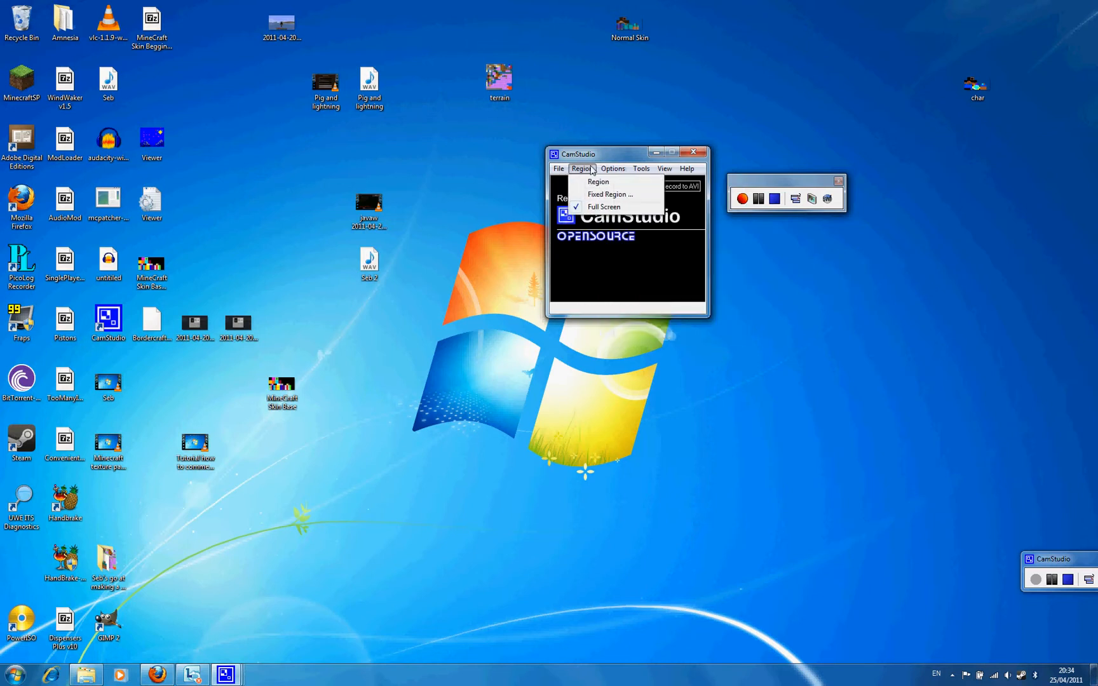
pyautogui.moveTo(599, 182)
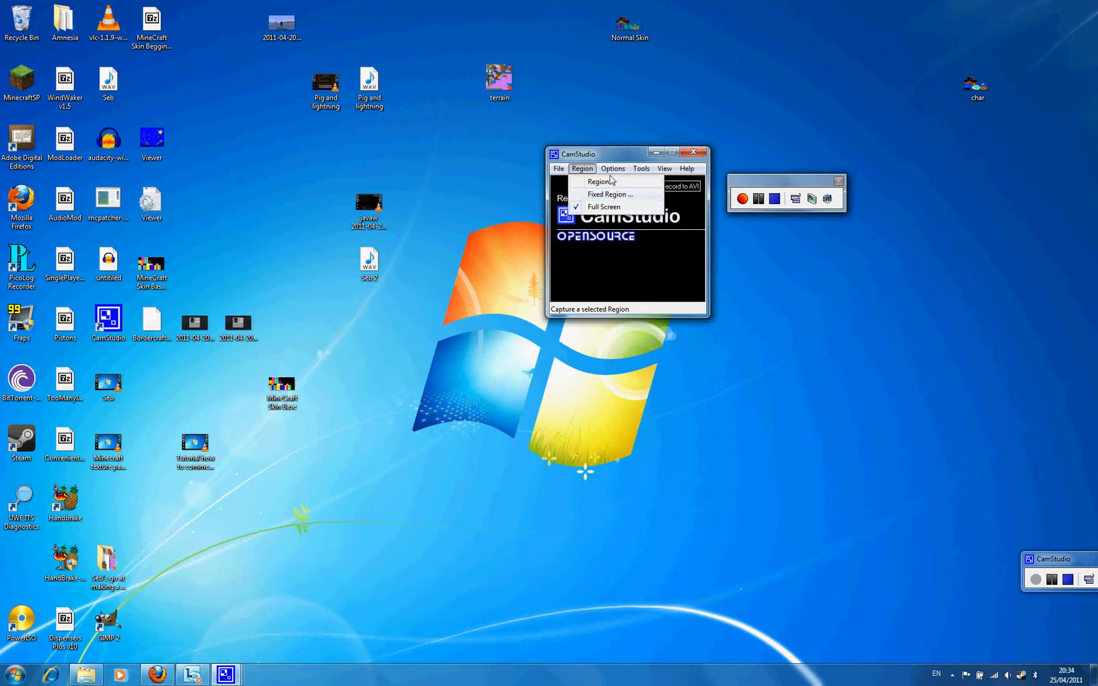
pyautogui.click(612, 168)
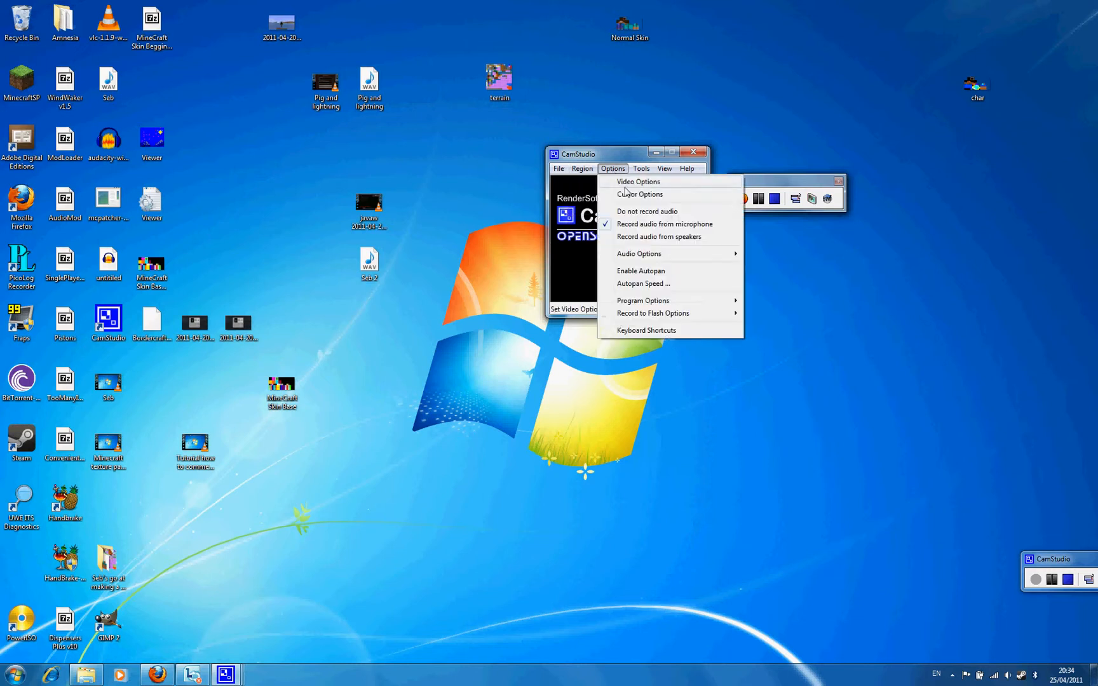
pyautogui.click(639, 195)
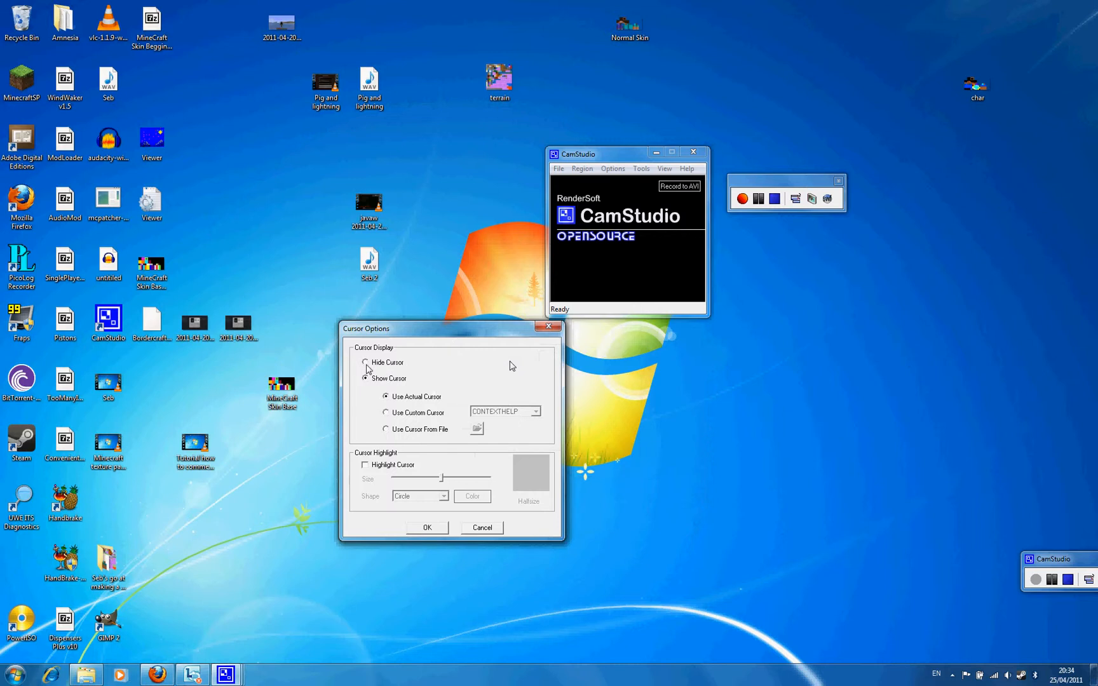
pyautogui.click(386, 413)
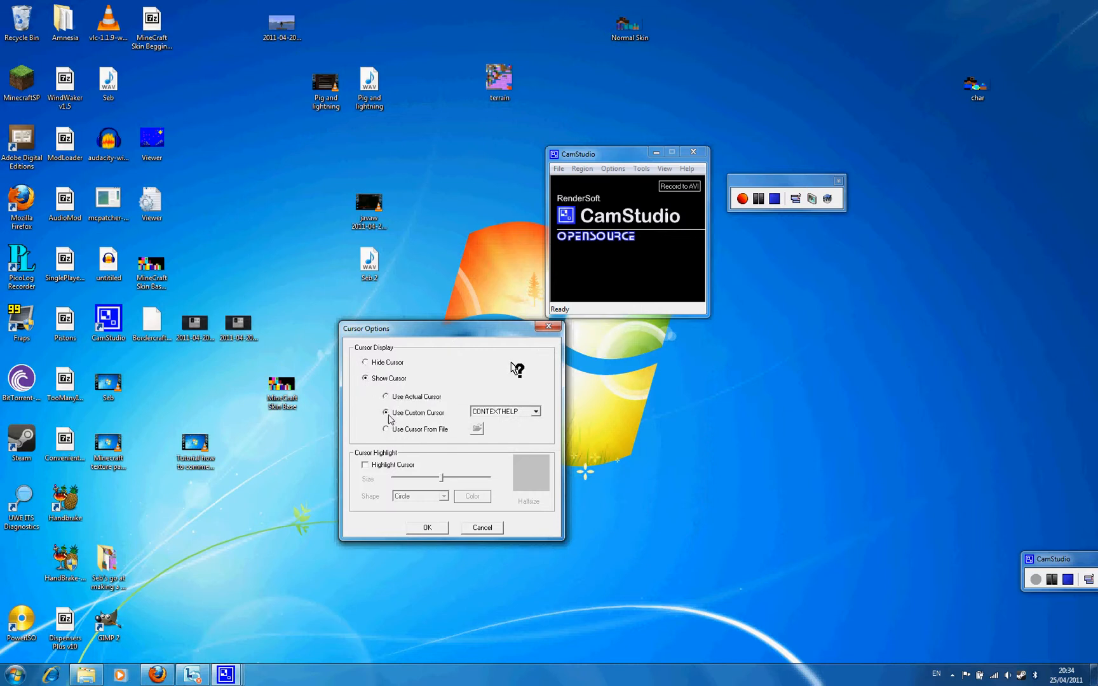
pyautogui.click(387, 396)
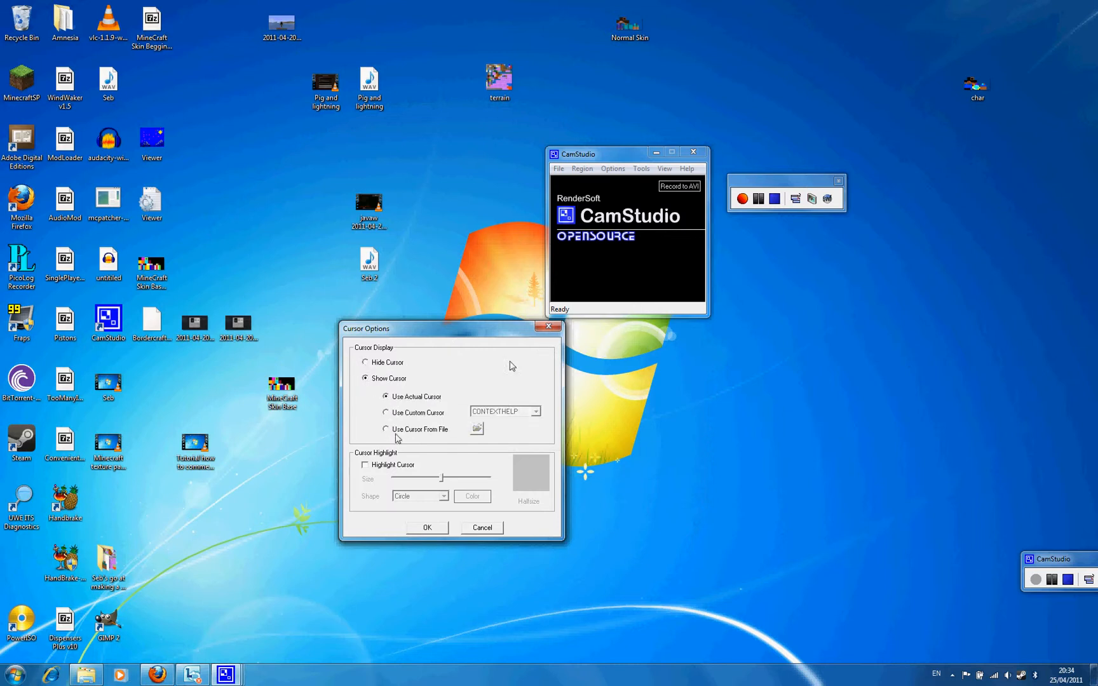
pyautogui.click(613, 168)
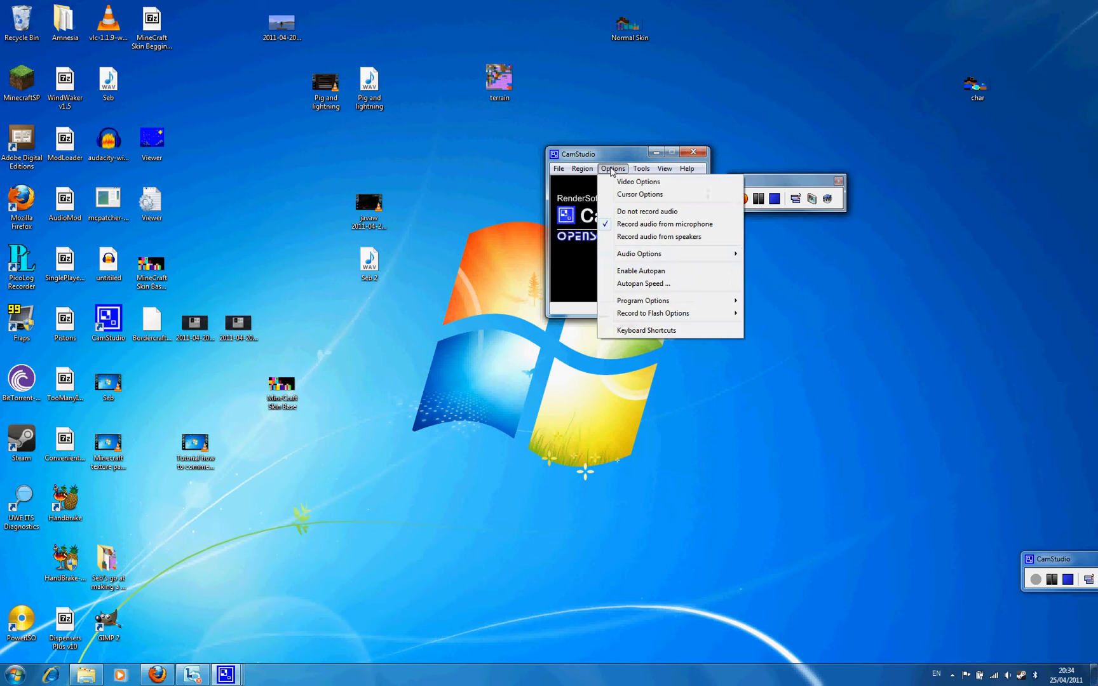
pyautogui.click(582, 169)
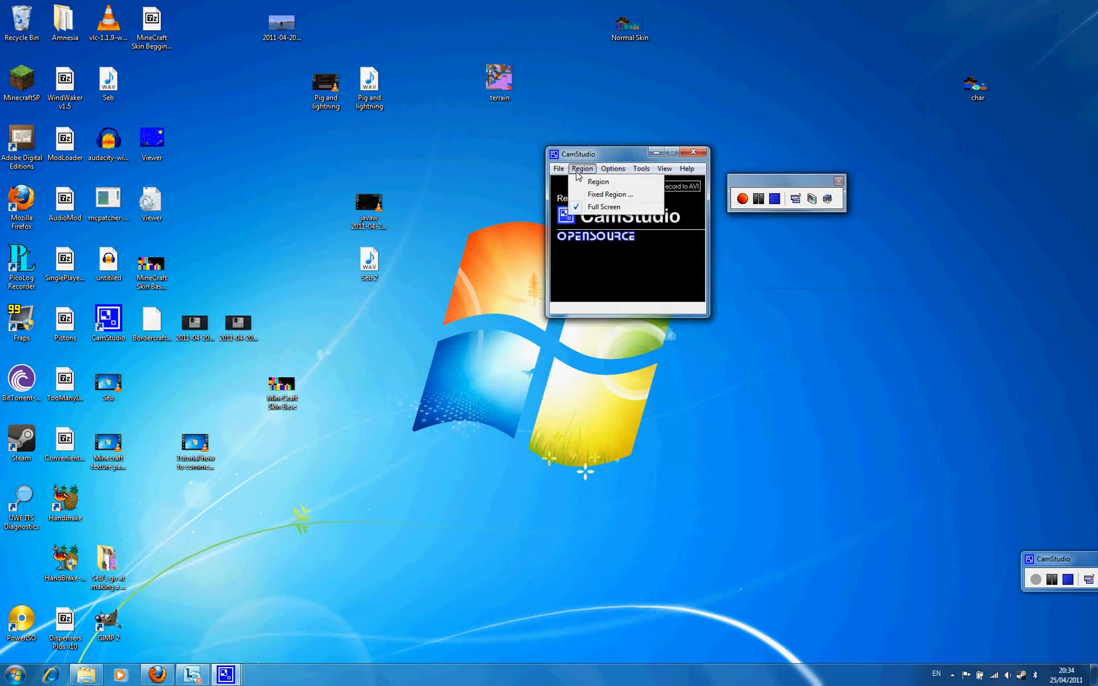
pyautogui.click(613, 167)
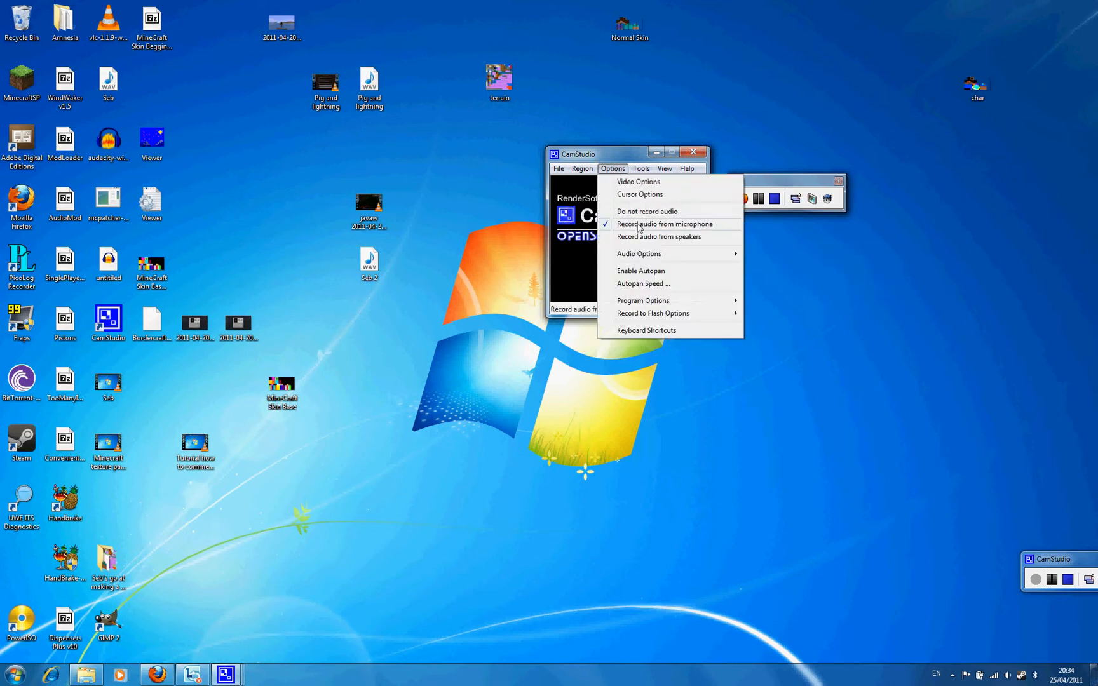
pyautogui.moveTo(647, 211)
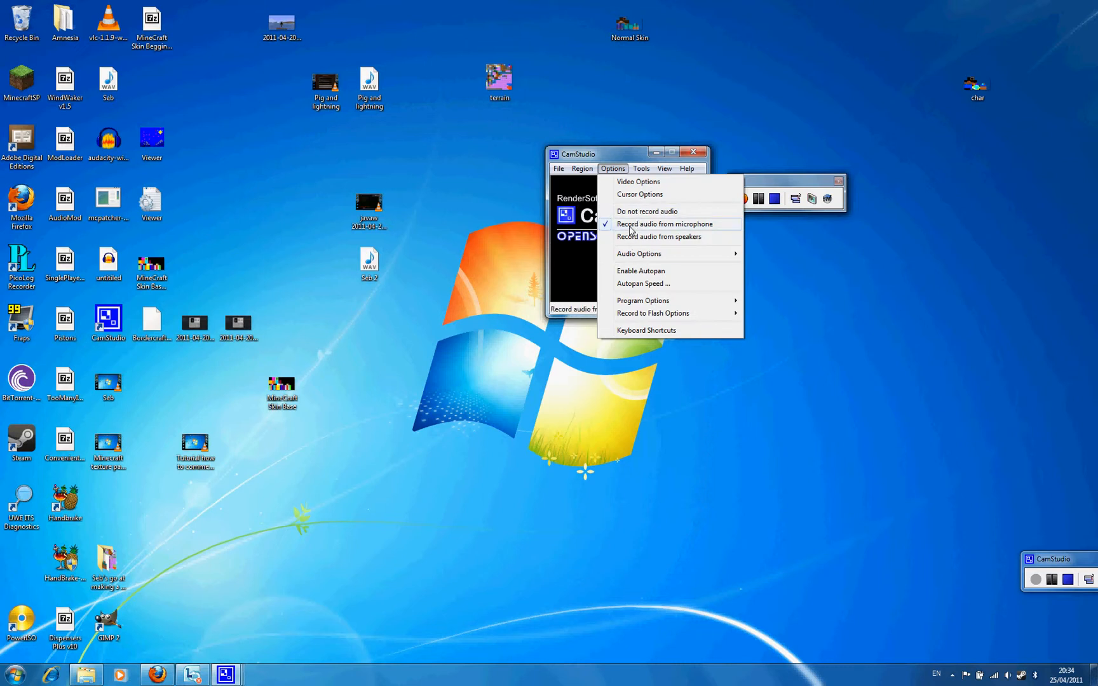
pyautogui.moveTo(691, 236)
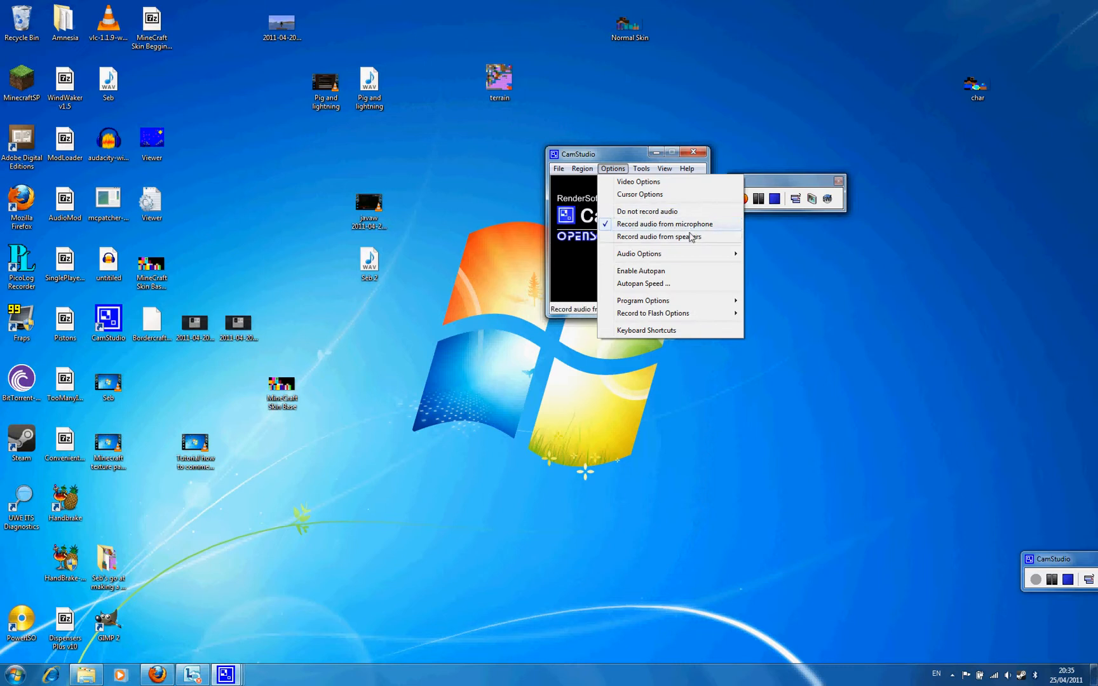
pyautogui.moveTo(648, 211)
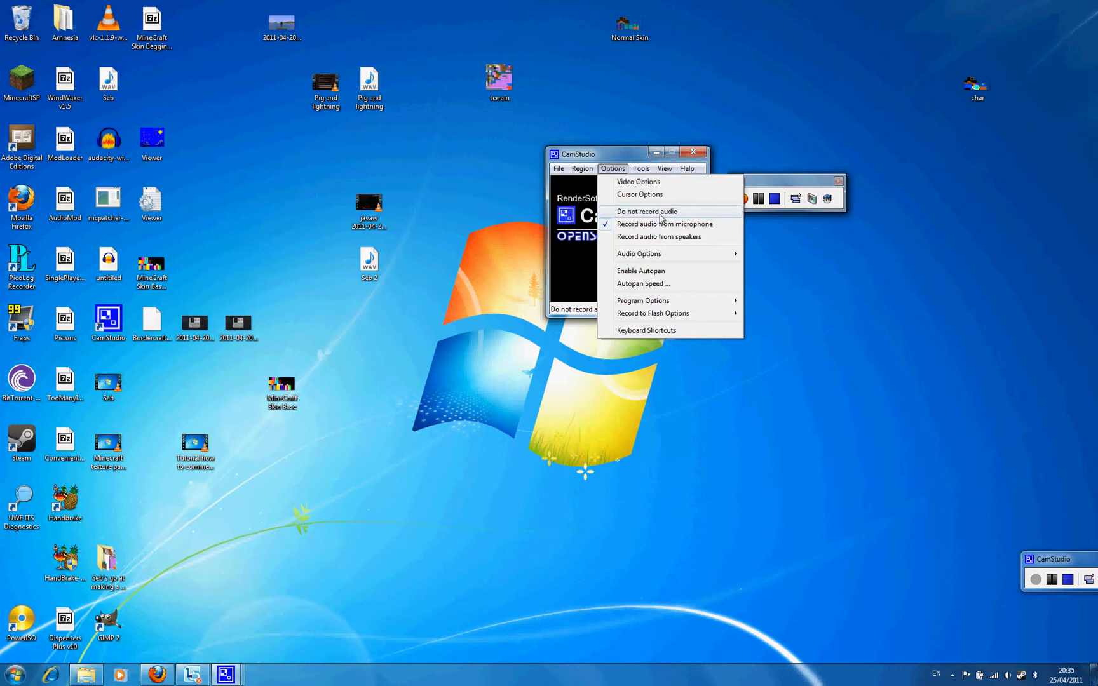
pyautogui.moveTo(679, 213)
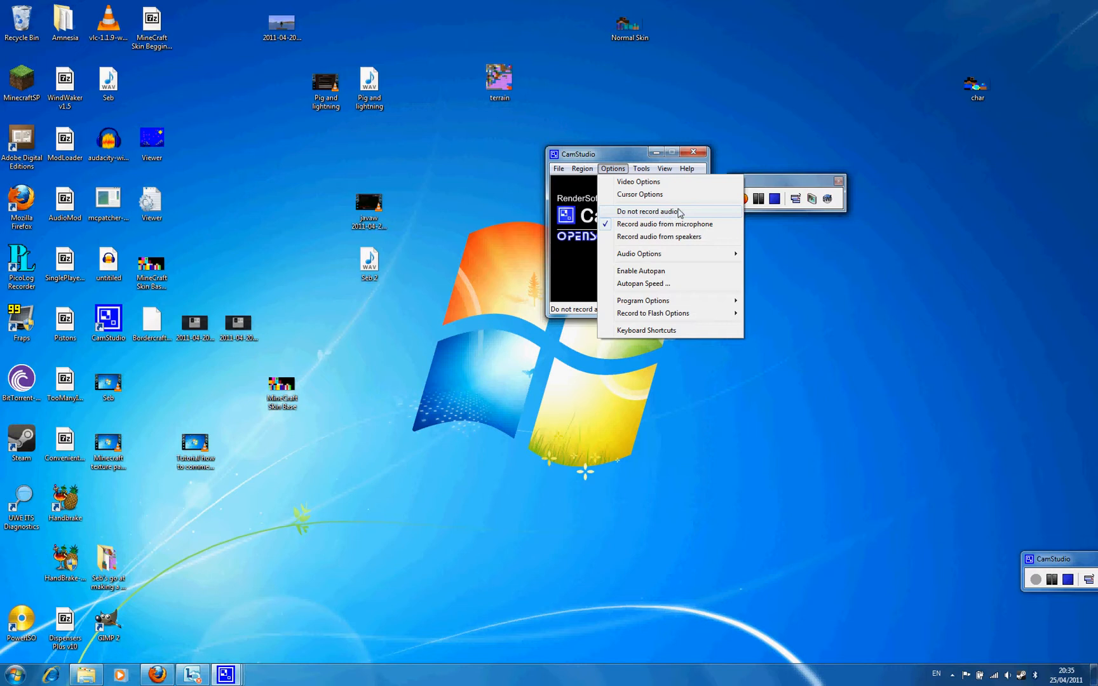
pyautogui.moveTo(685, 216)
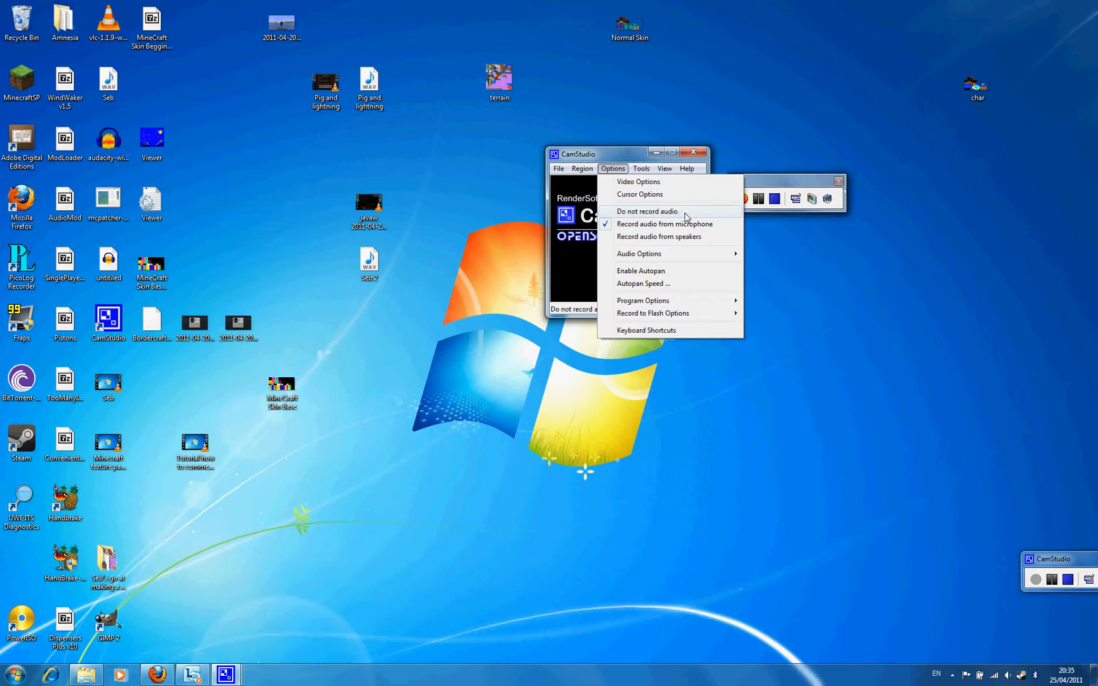
pyautogui.moveTo(658, 236)
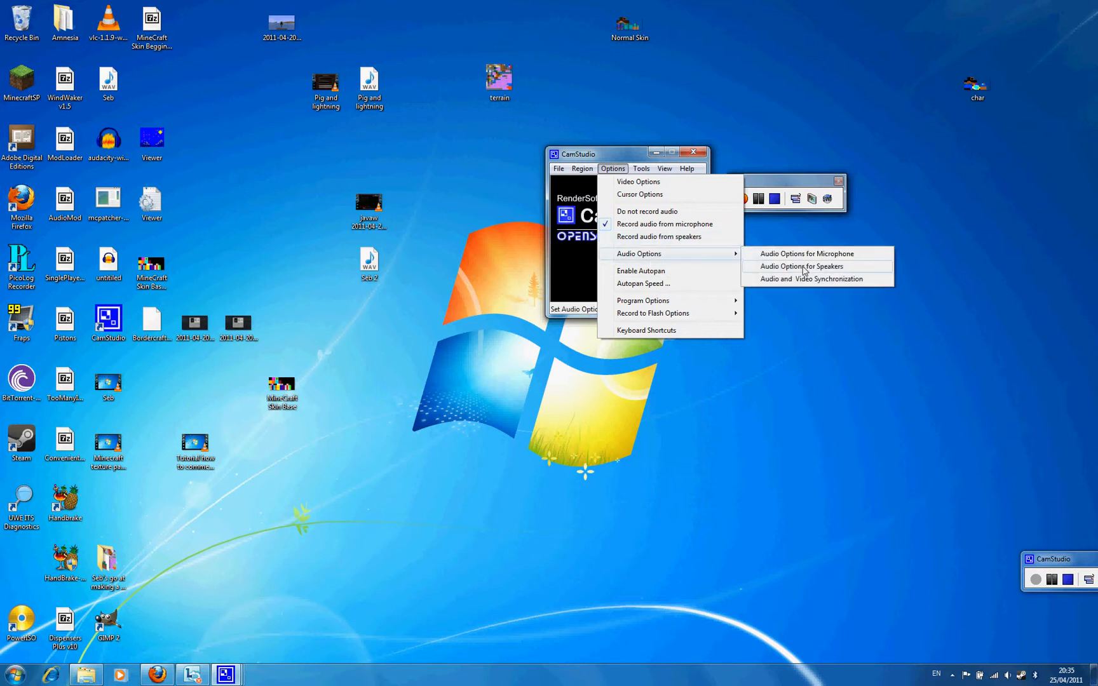
pyautogui.moveTo(769, 261)
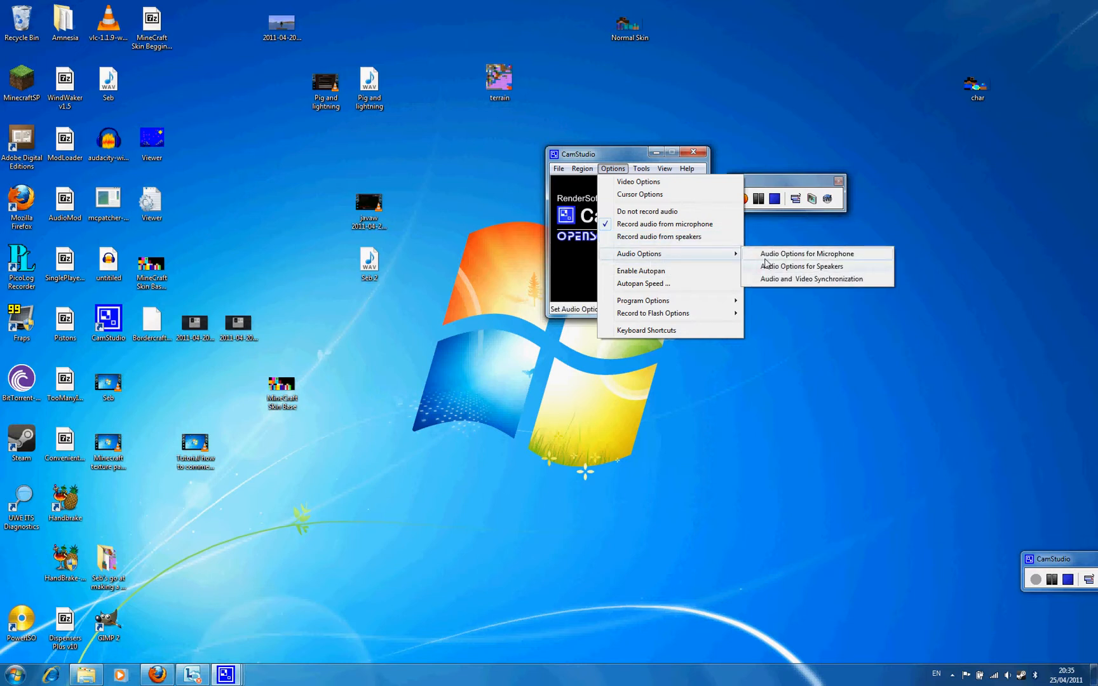
pyautogui.click(807, 253)
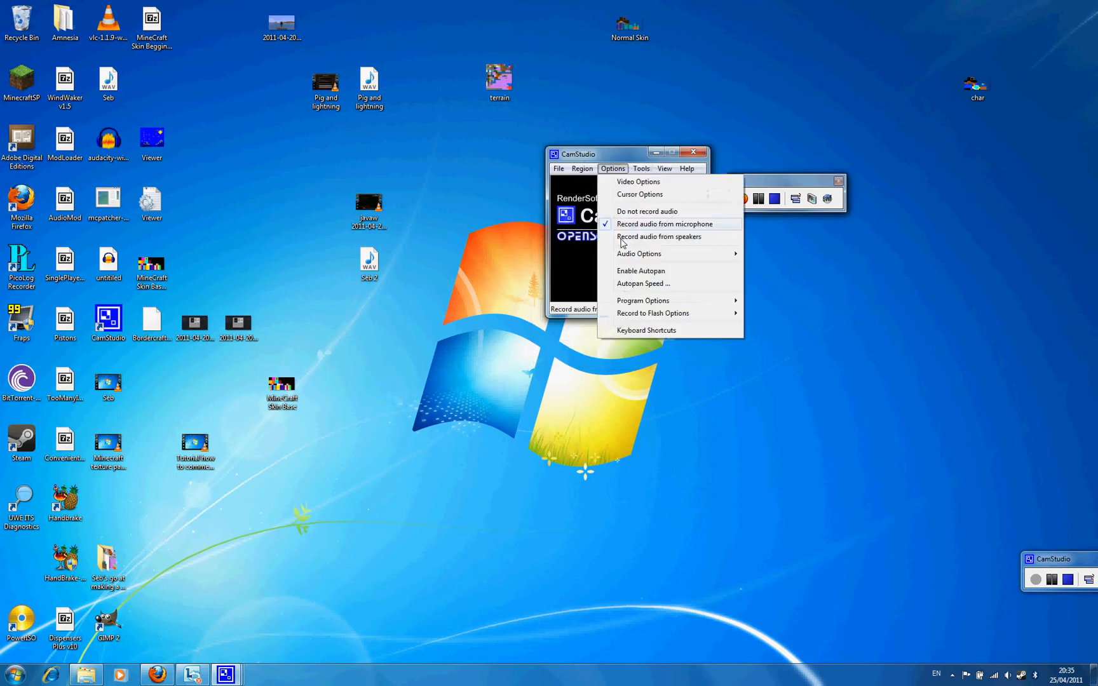
pyautogui.click(638, 253)
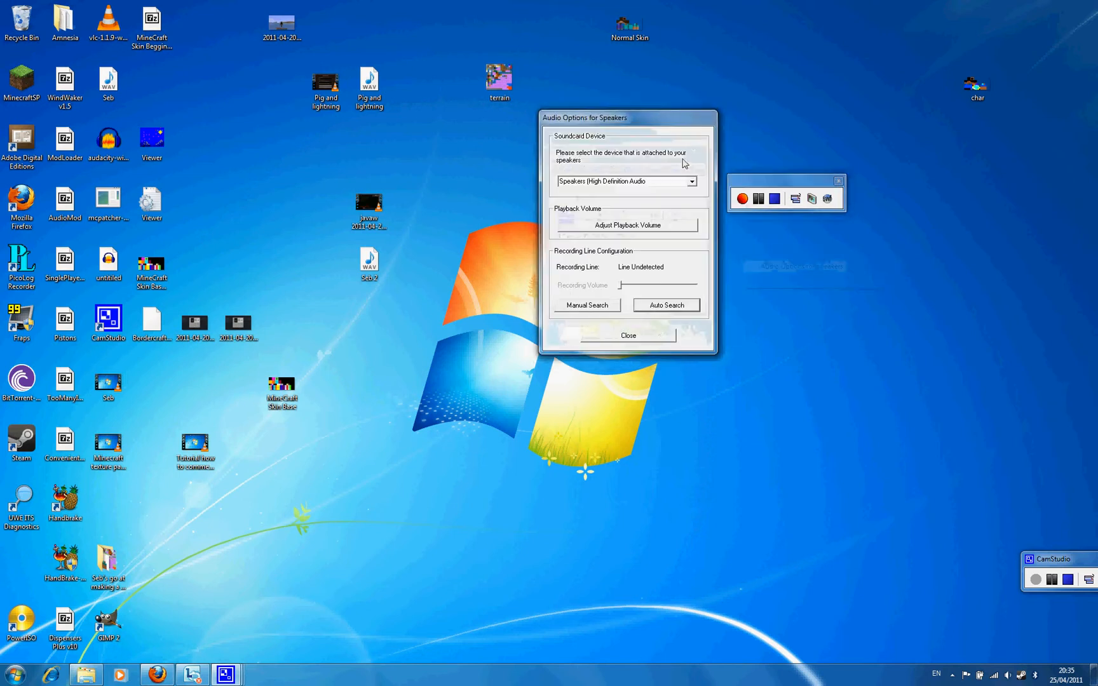
pyautogui.click(613, 167)
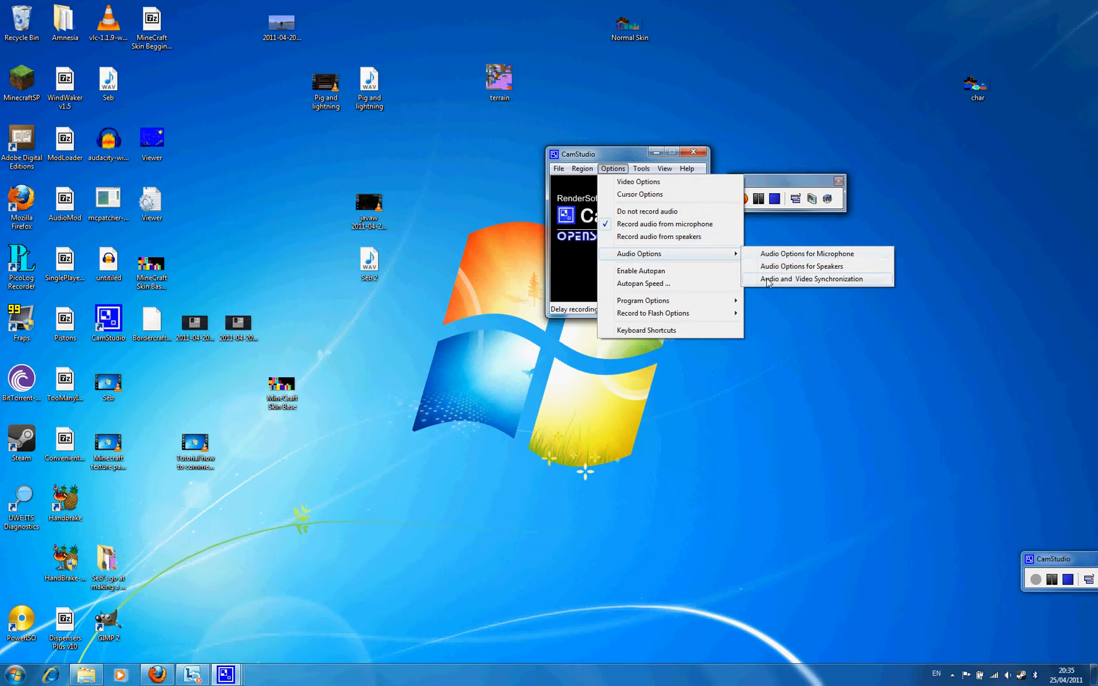
pyautogui.click(810, 279)
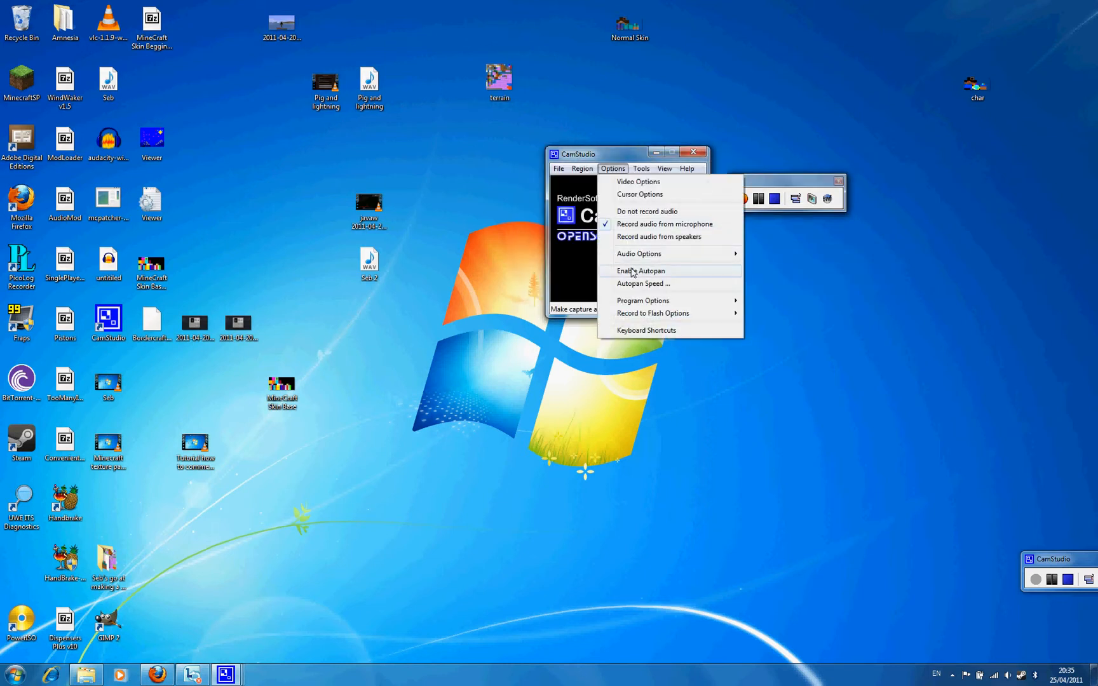
pyautogui.click(626, 273)
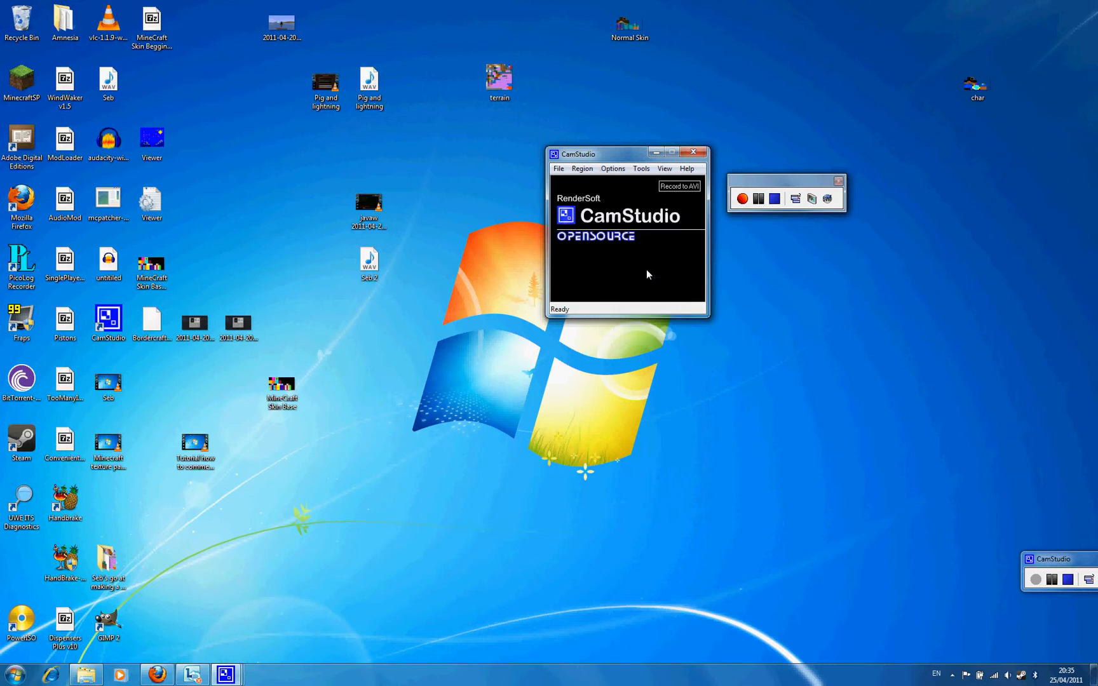
pyautogui.moveTo(622, 169)
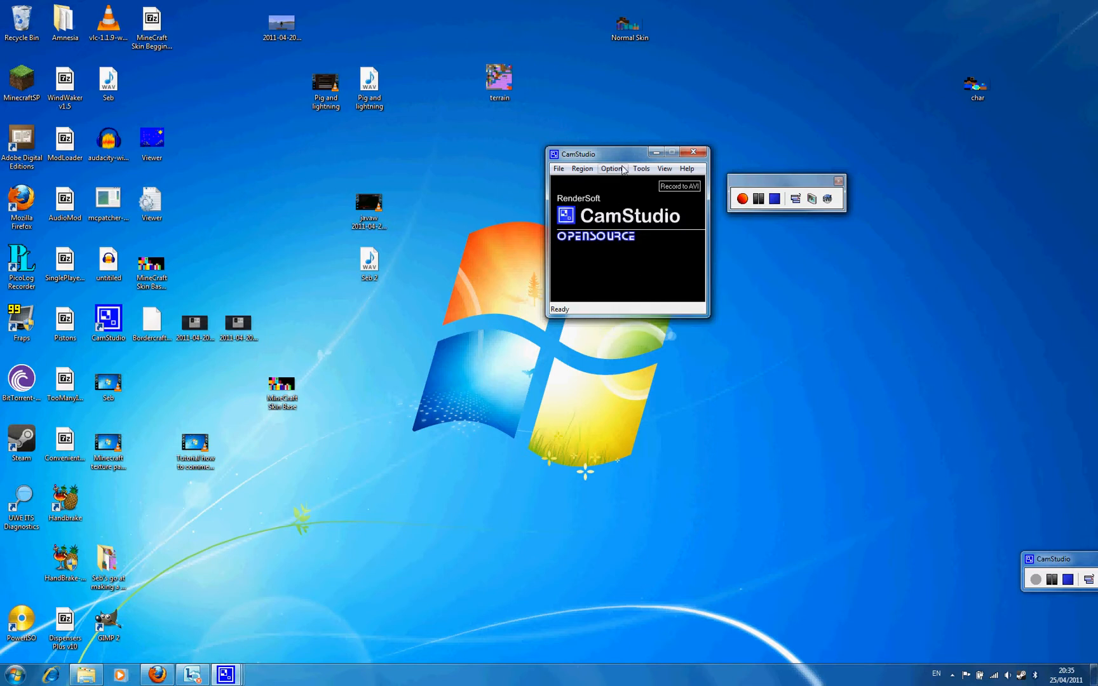
pyautogui.click(611, 167)
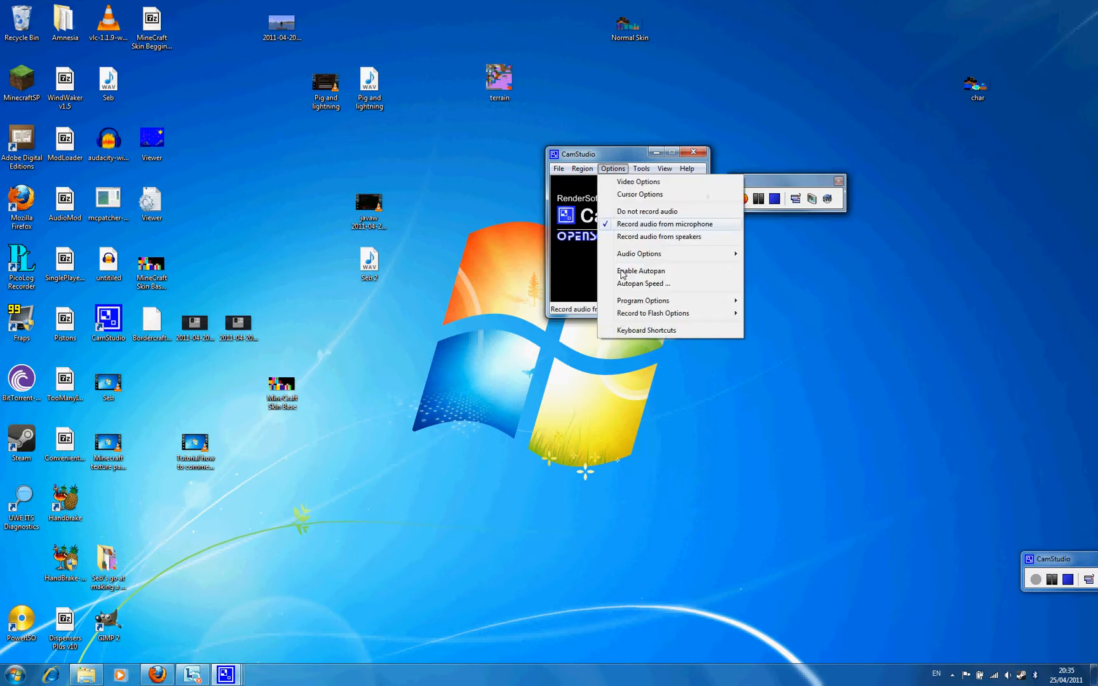
pyautogui.click(643, 284)
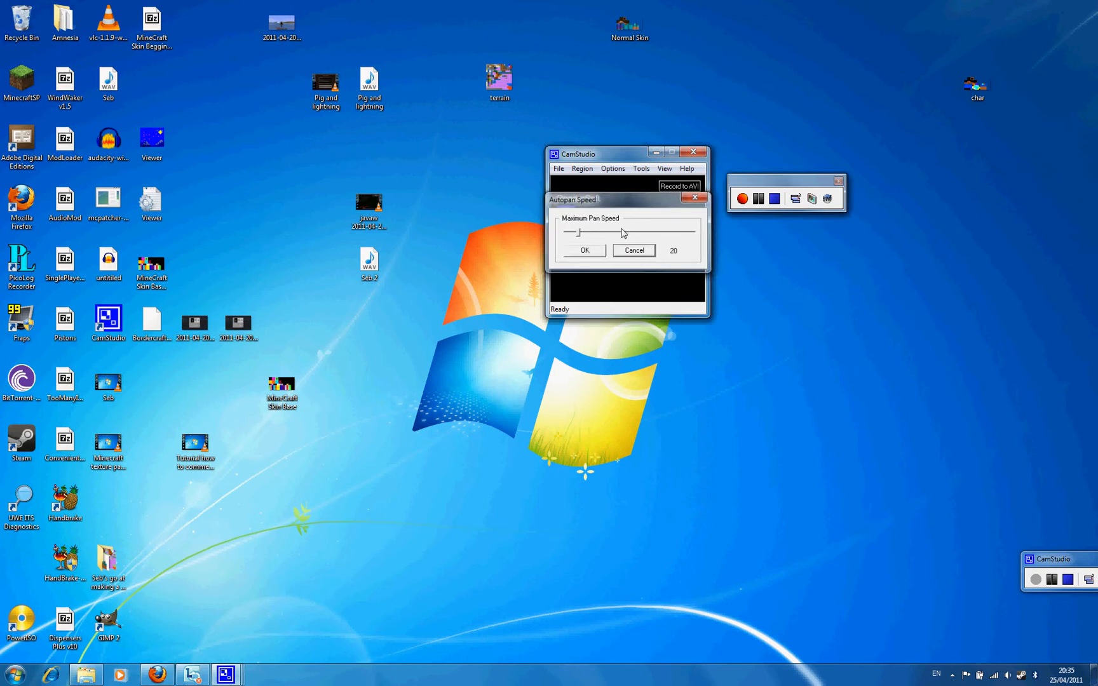
pyautogui.click(613, 168)
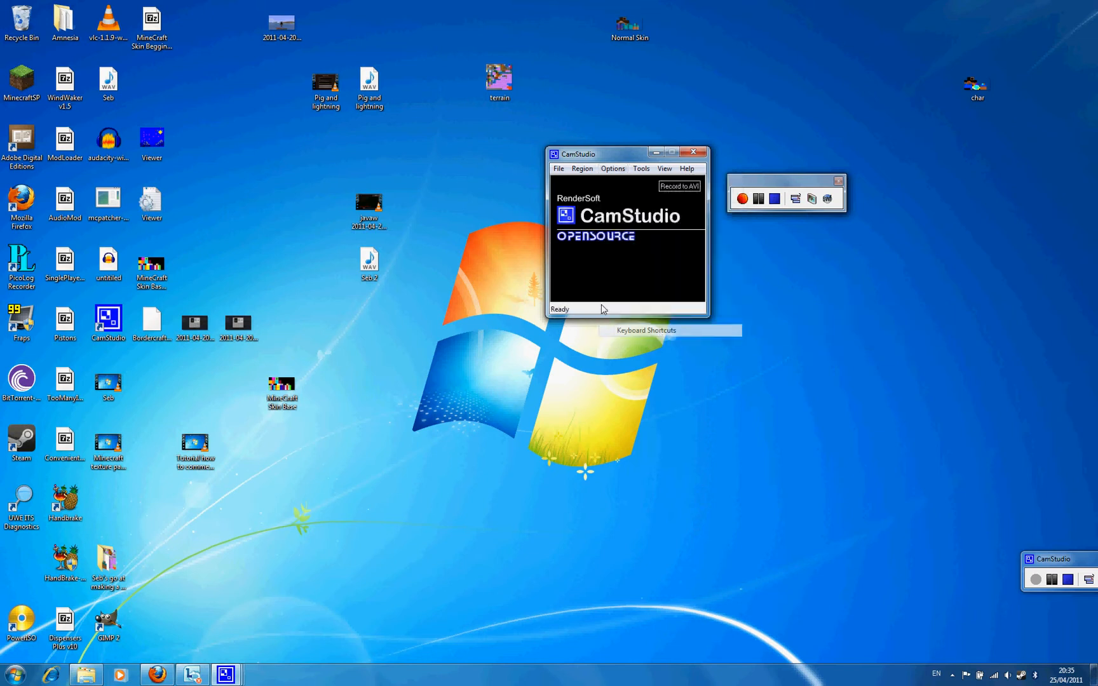
pyautogui.moveTo(628, 302)
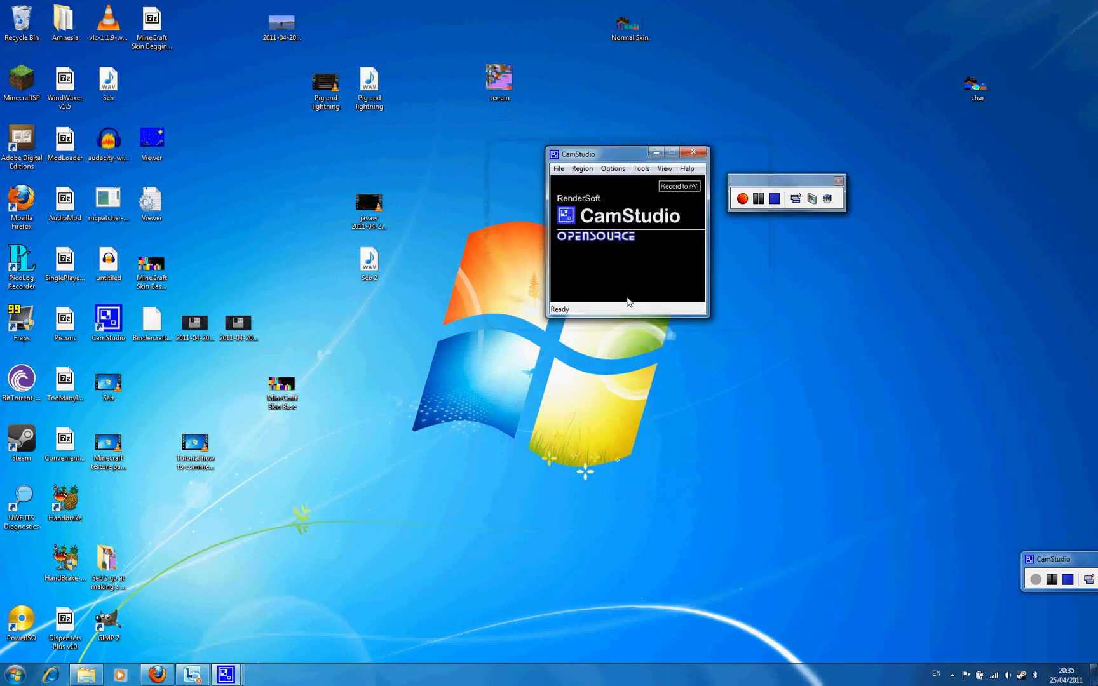
pyautogui.click(641, 168)
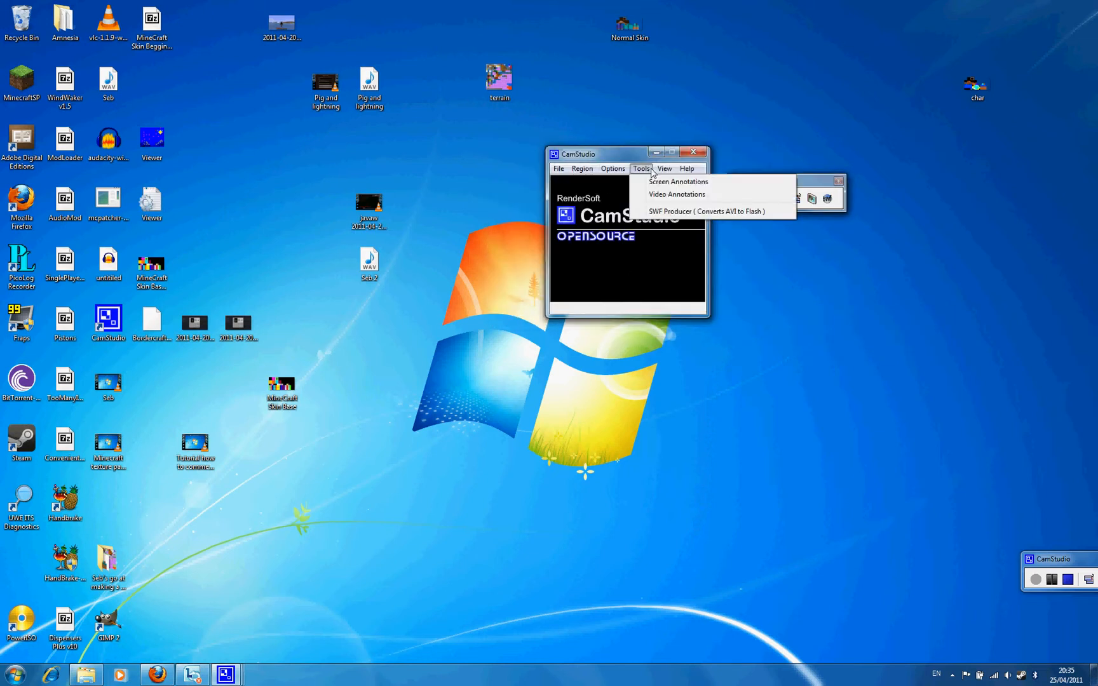
pyautogui.click(663, 168)
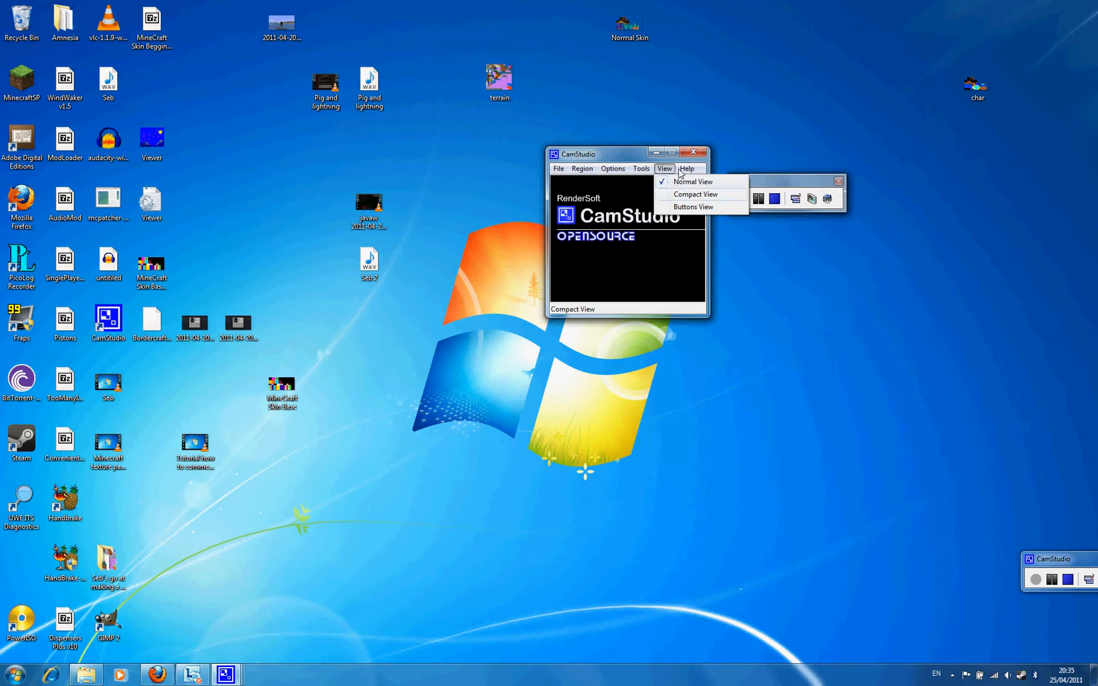
pyautogui.click(688, 167)
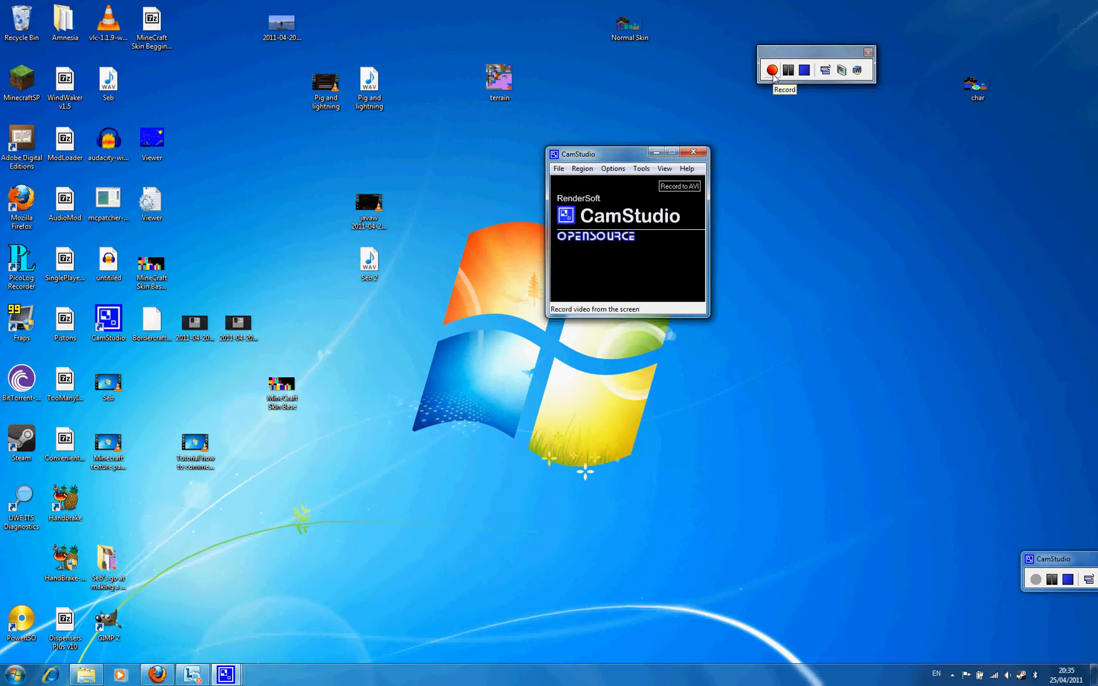
# - Record the full screen briefly, save it to the desktop as Example.avi and close the preview
pyautogui.click(772, 70)
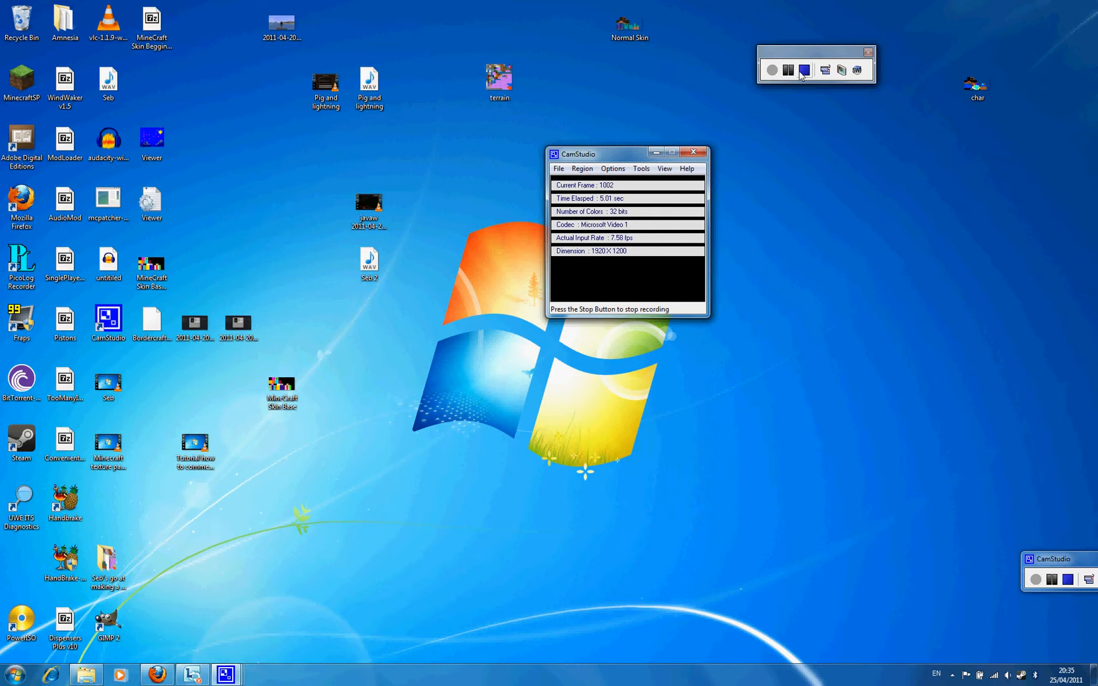
pyautogui.click(787, 70)
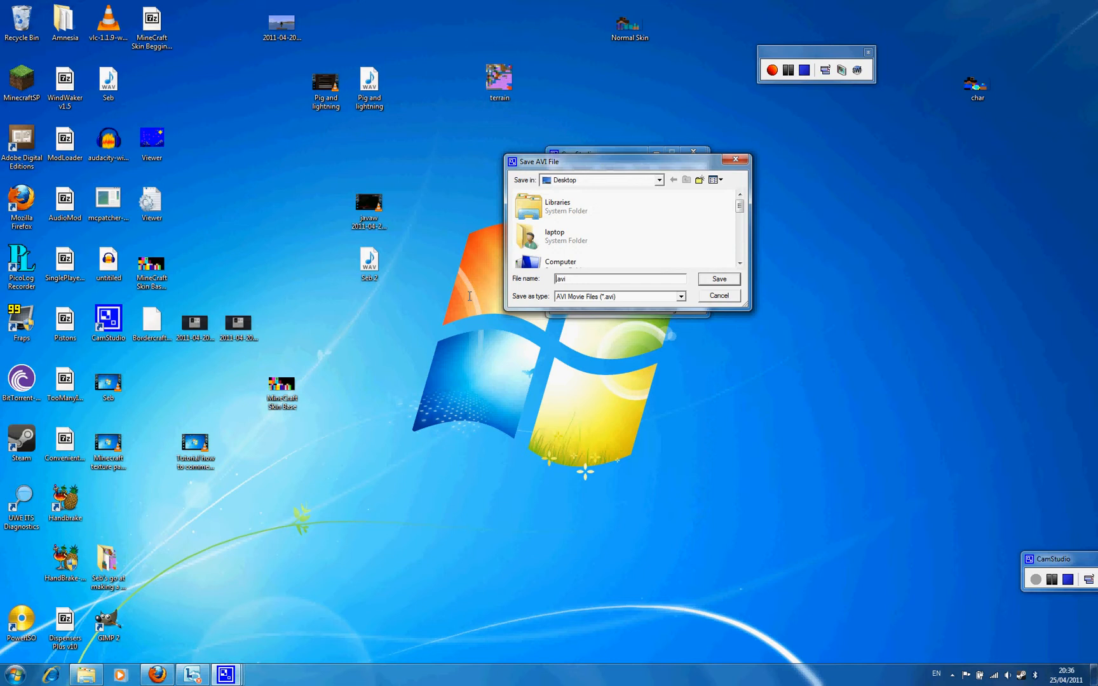
pyautogui.click(717, 279)
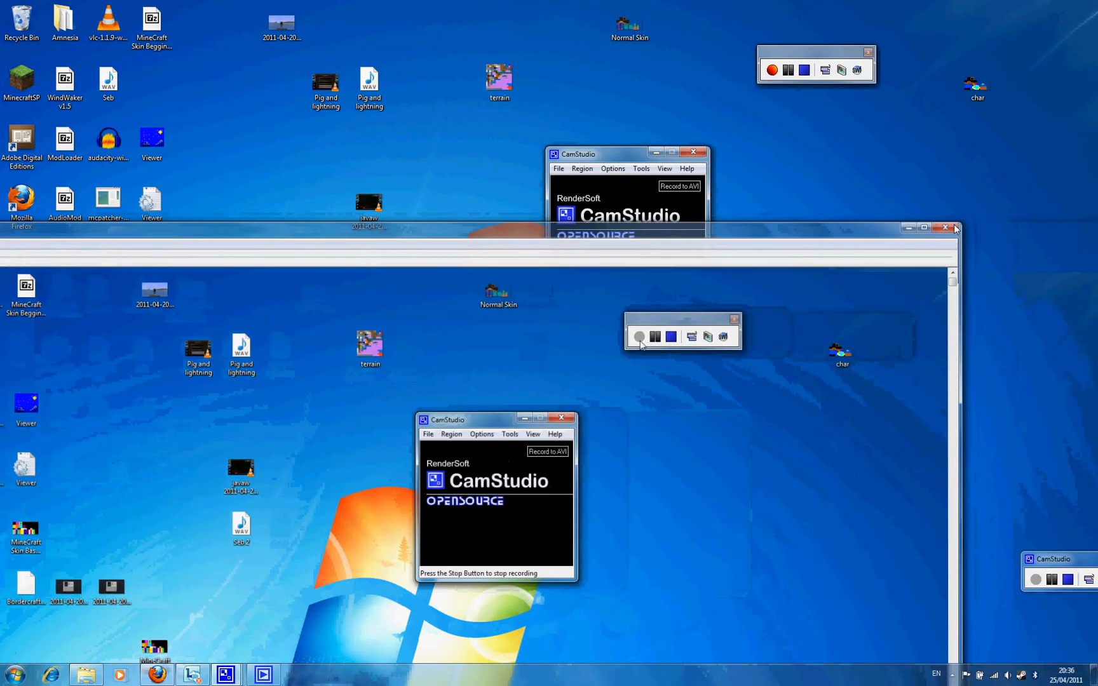
pyautogui.click(944, 227)
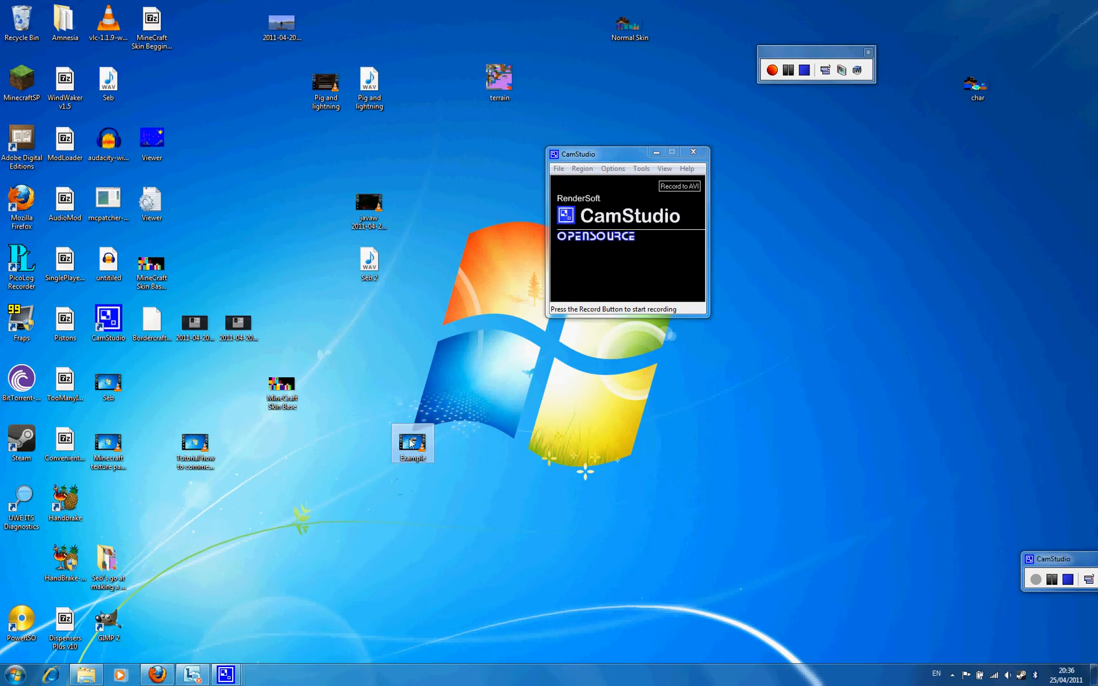
pyautogui.click(771, 70)
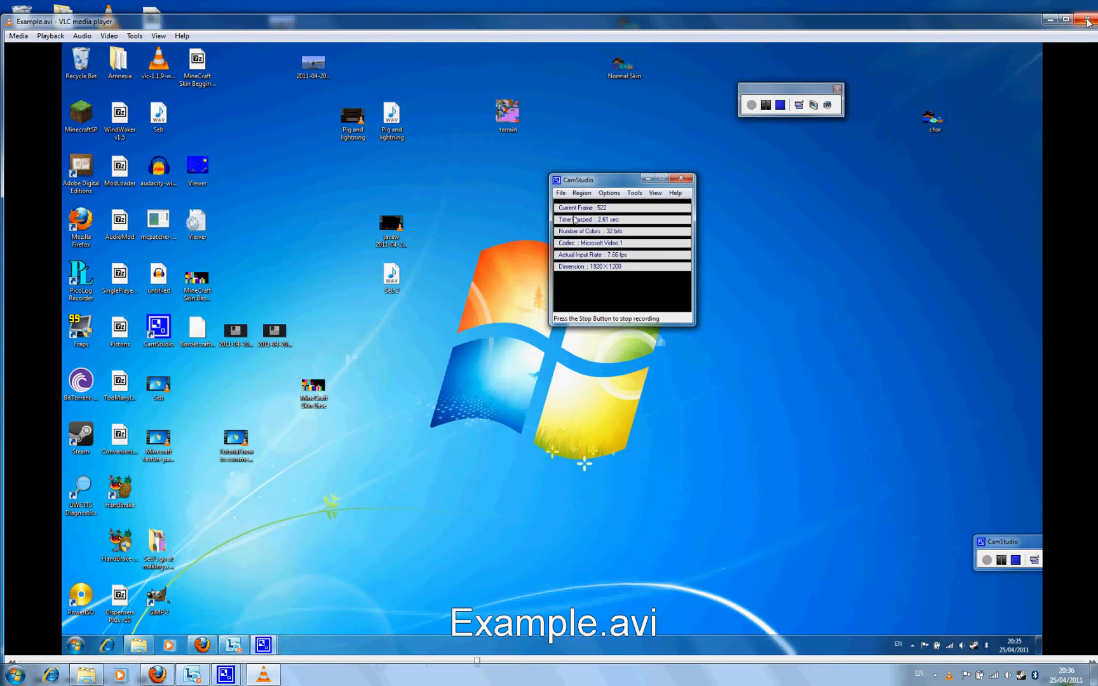
pyautogui.moveTo(1087, 20)
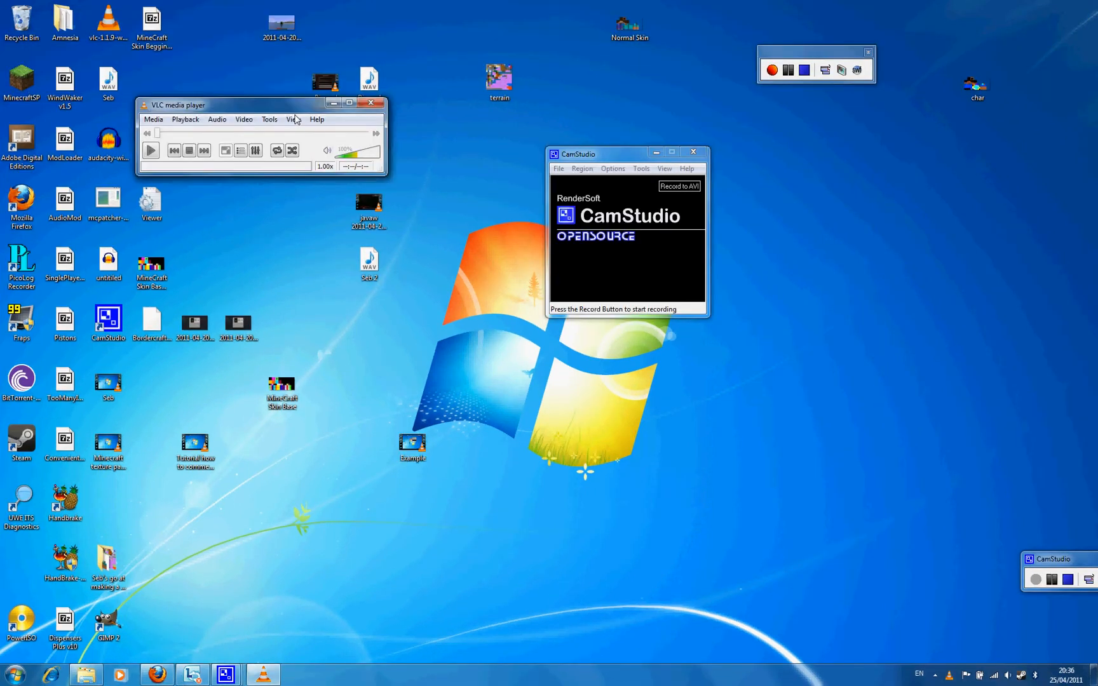
pyautogui.click(370, 104)
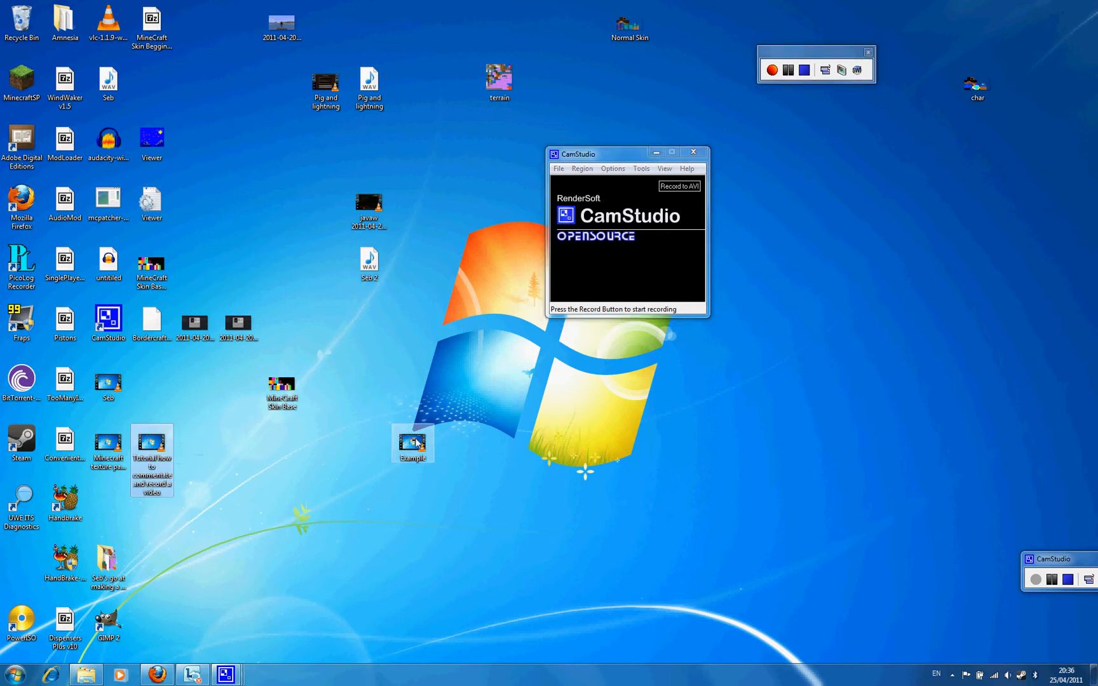
pyautogui.click(156, 675)
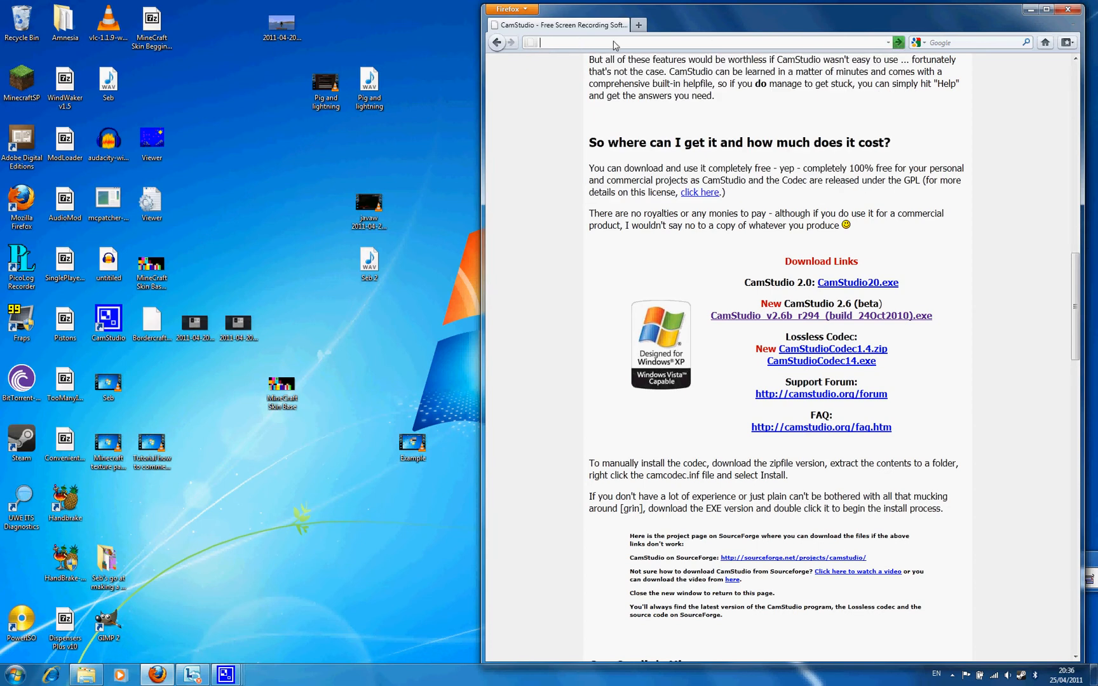
pyautogui.click(638, 25)
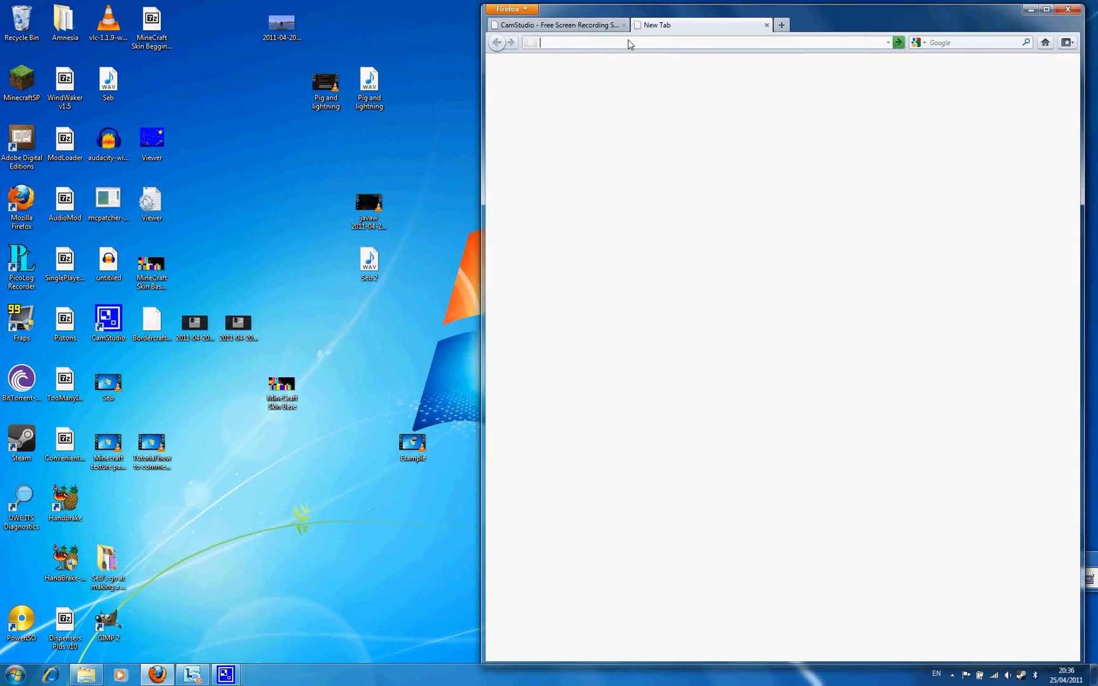
pyautogui.write('www.yotube.com/')
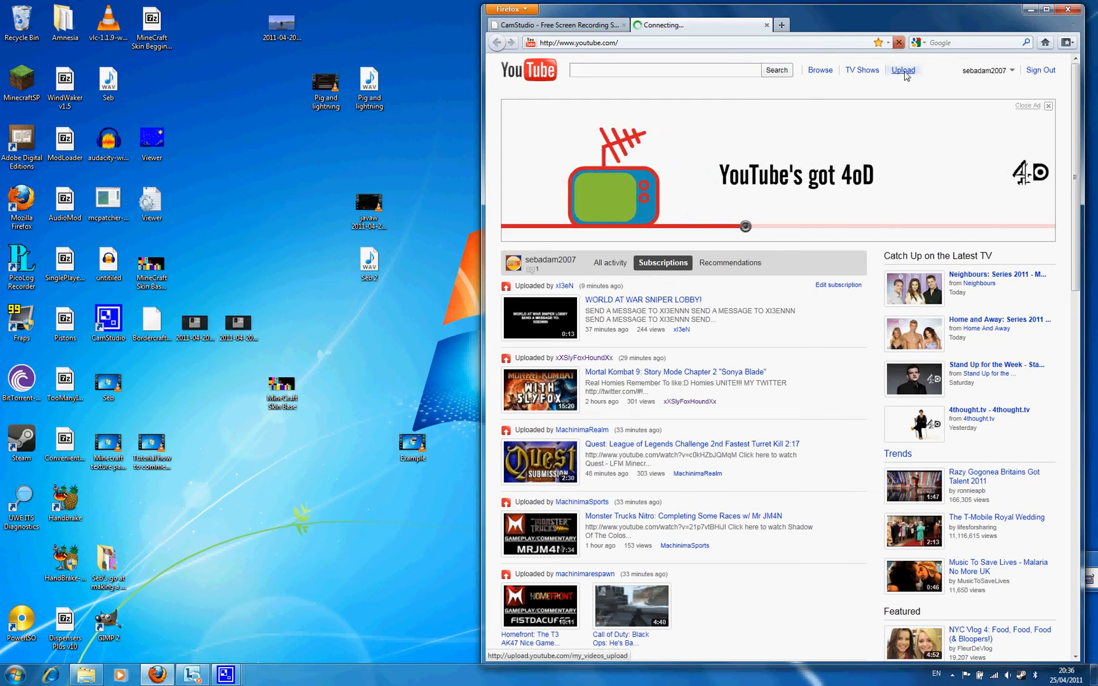
# - Start uploading Example.avi from the YouTube upload page, then cancel the upload
pyautogui.click(903, 70)
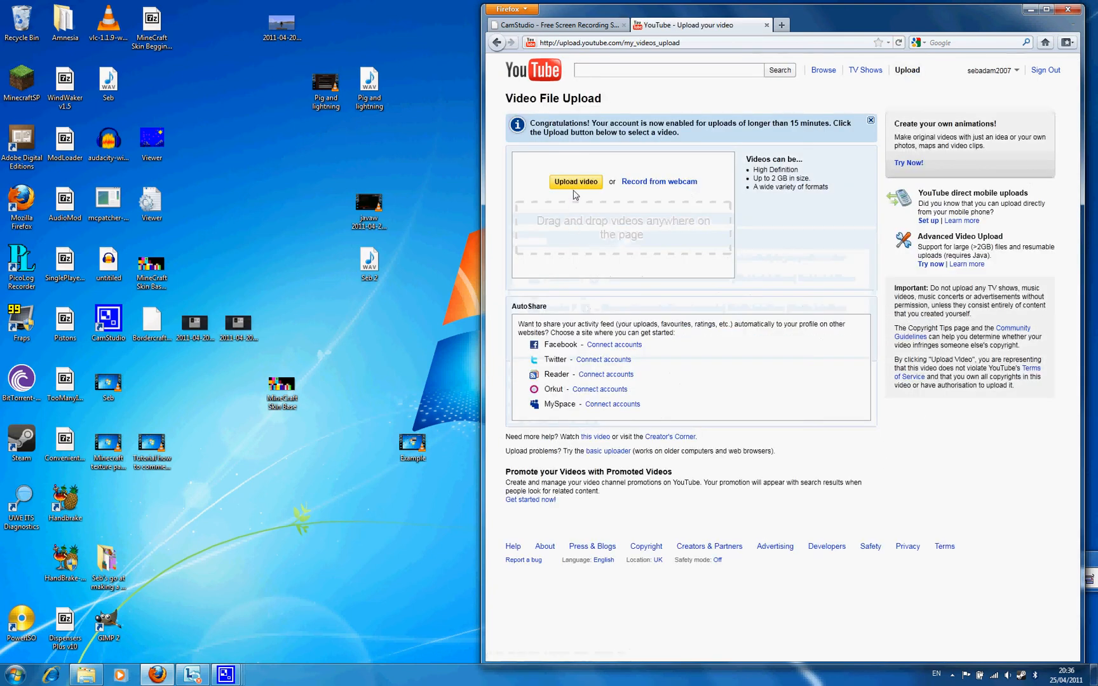
pyautogui.click(576, 182)
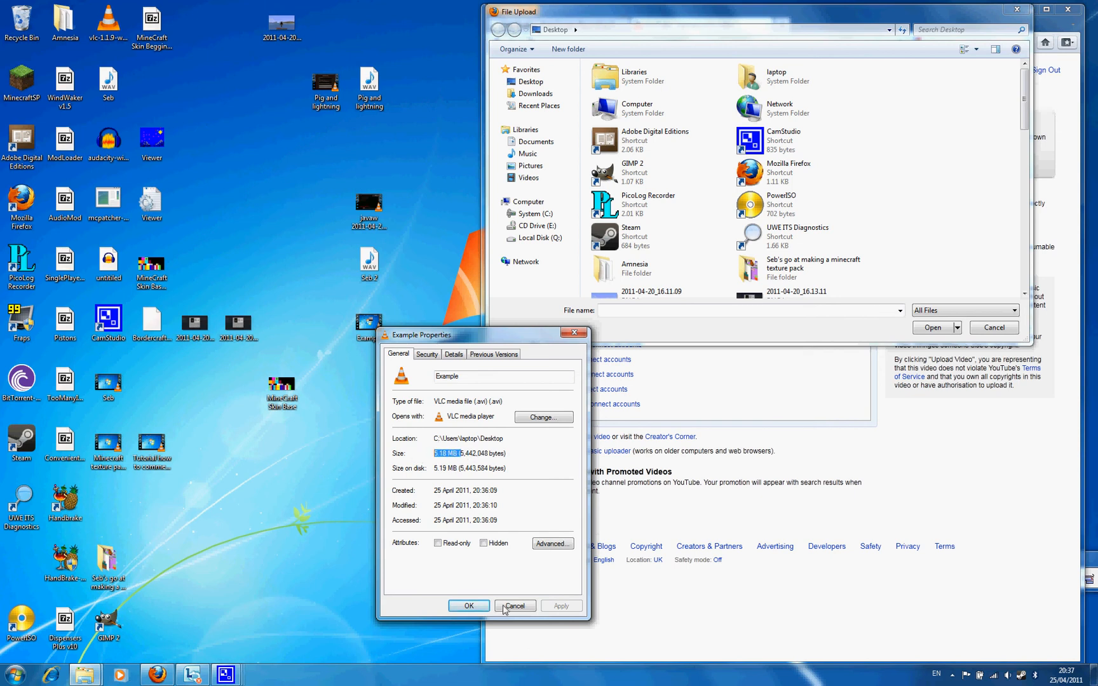
pyautogui.click(515, 606)
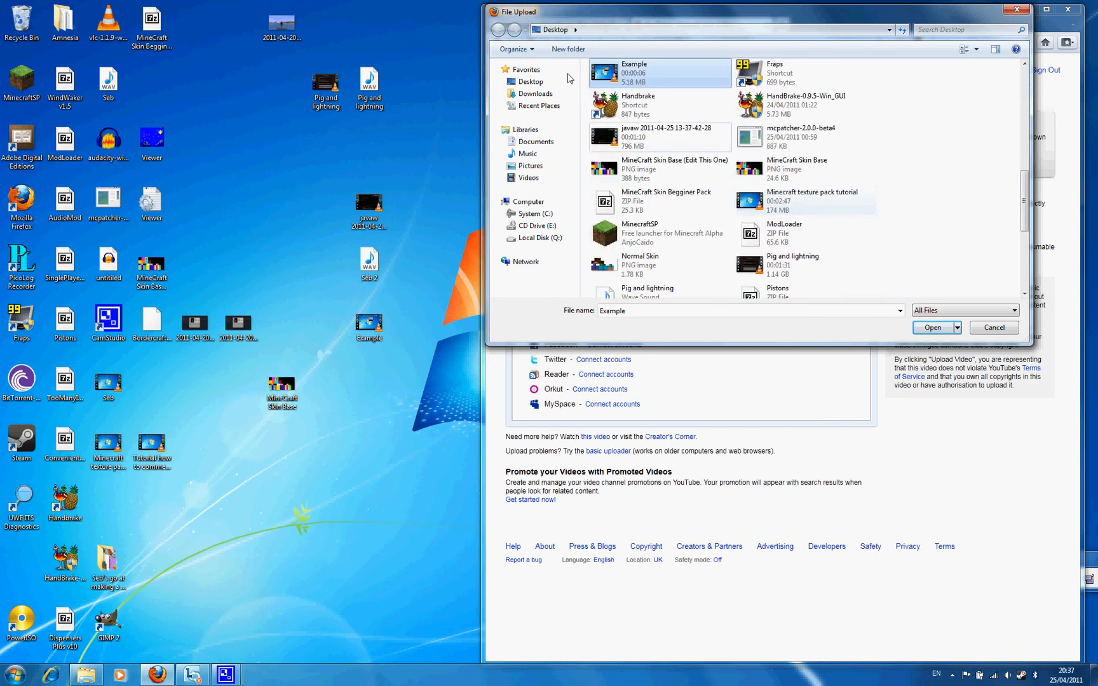
pyautogui.click(931, 327)
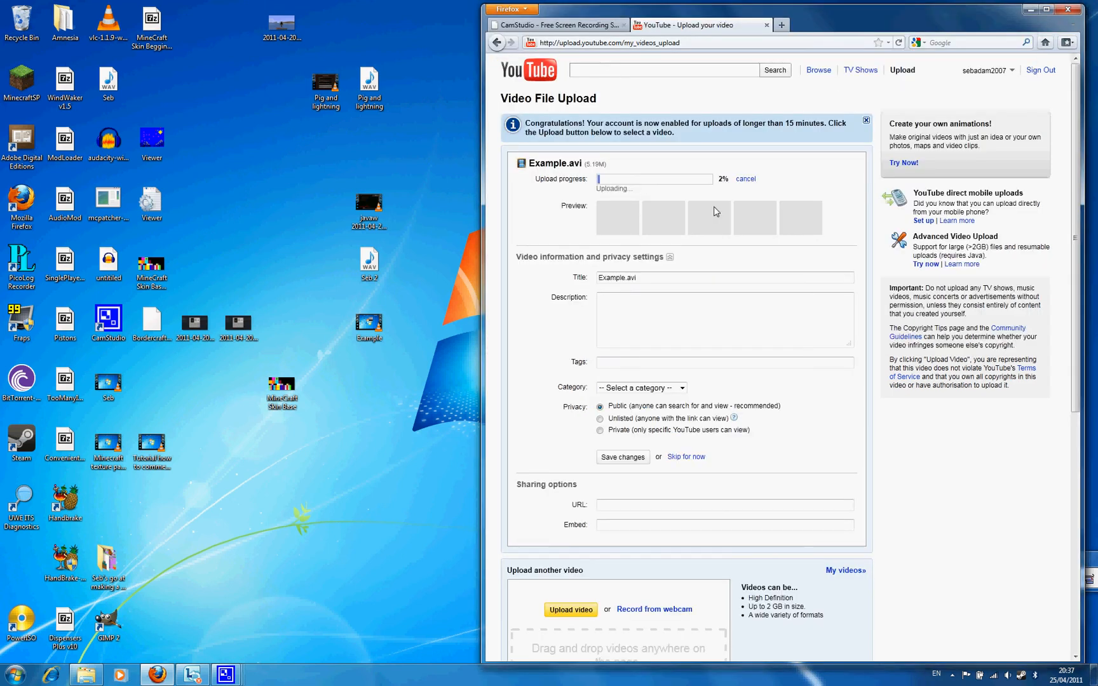
pyautogui.click(744, 179)
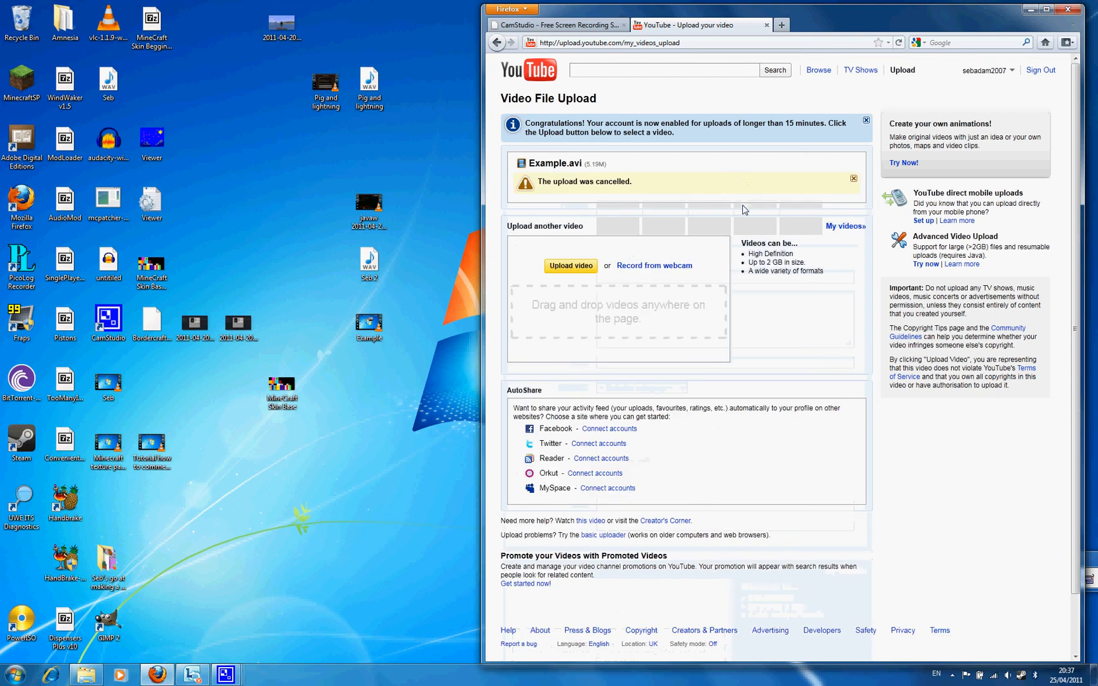